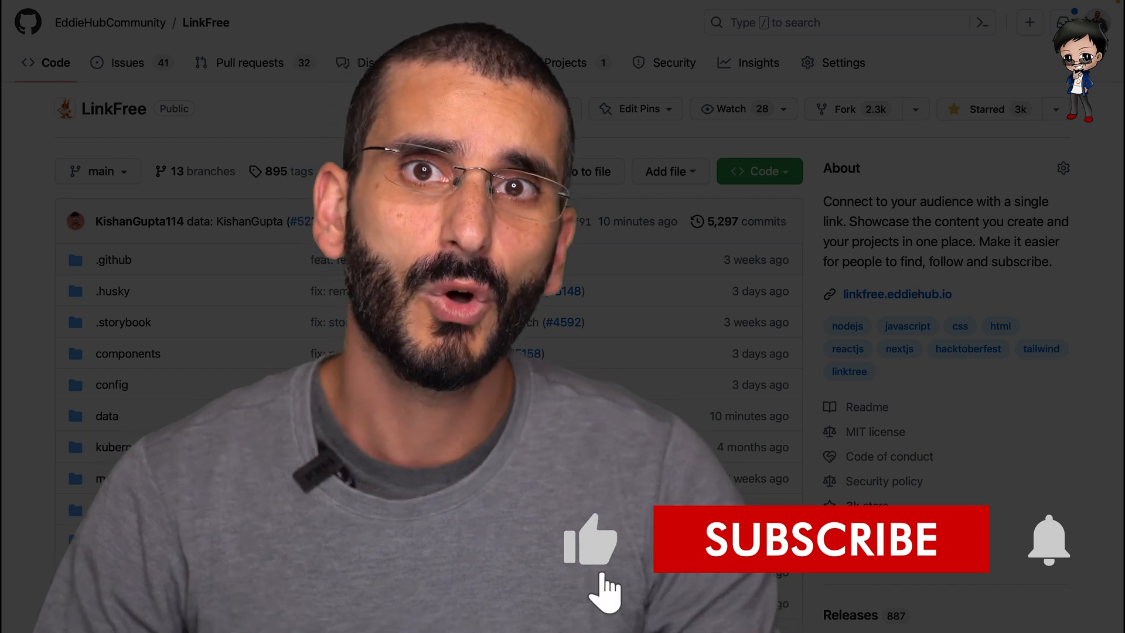
Step: Open the LinkFree README.md in GitHub's web editor and review its Quickstart markdown
{"action": "left_click", "coordinate": [820, 540]}
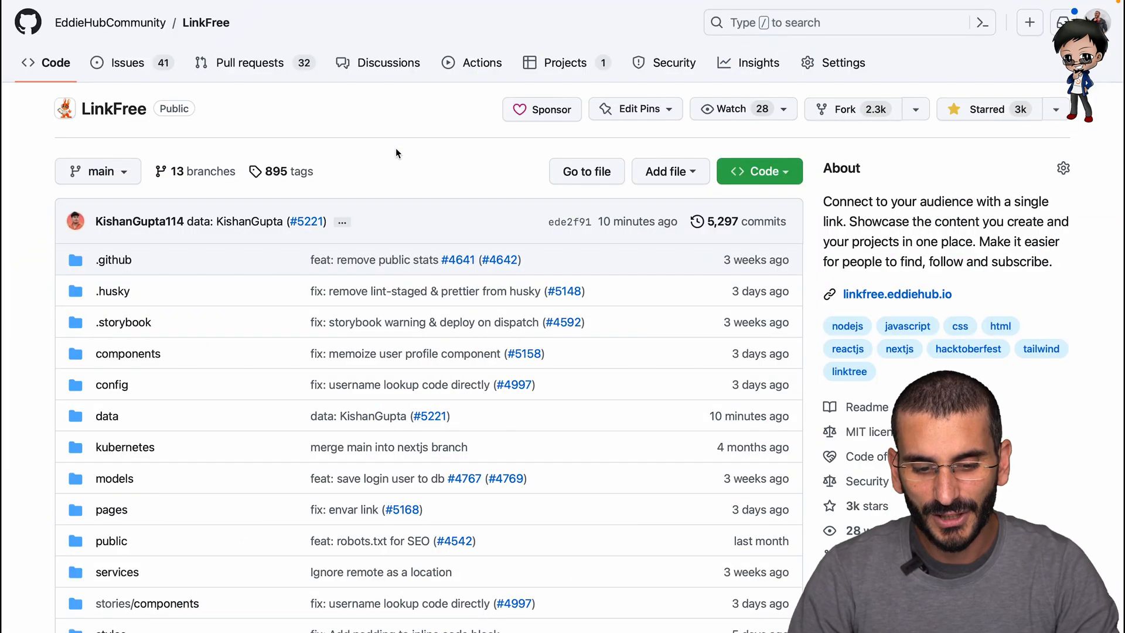
{"action": "scroll", "scroll_direction": "down", "scroll_amount": 3}
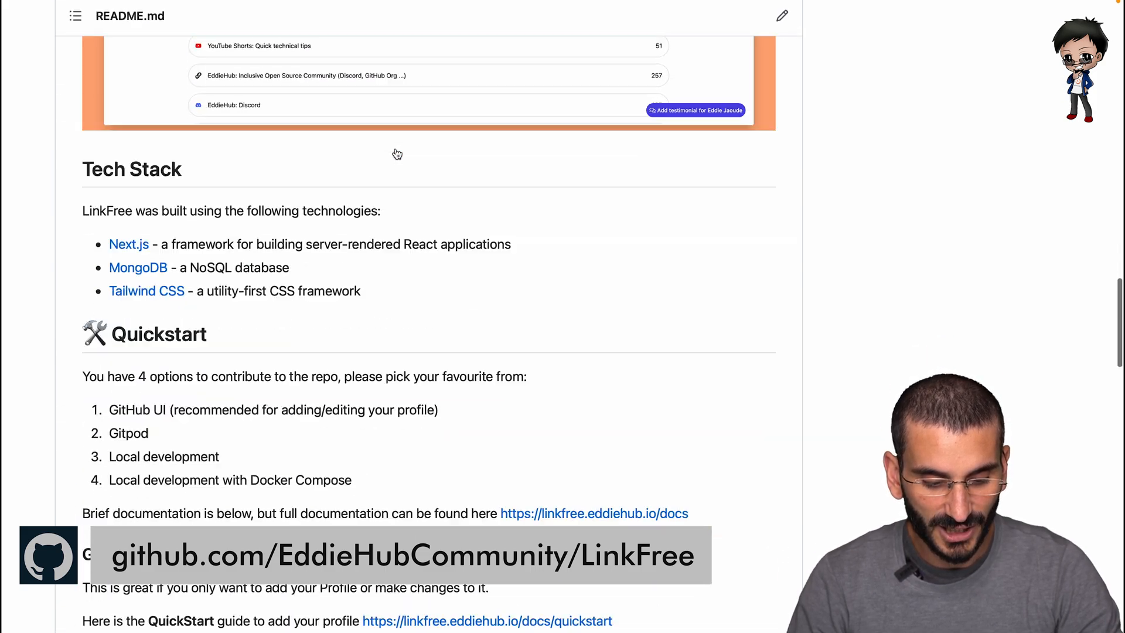
{"action": "scroll", "scroll_direction": "down", "scroll_amount": 3}
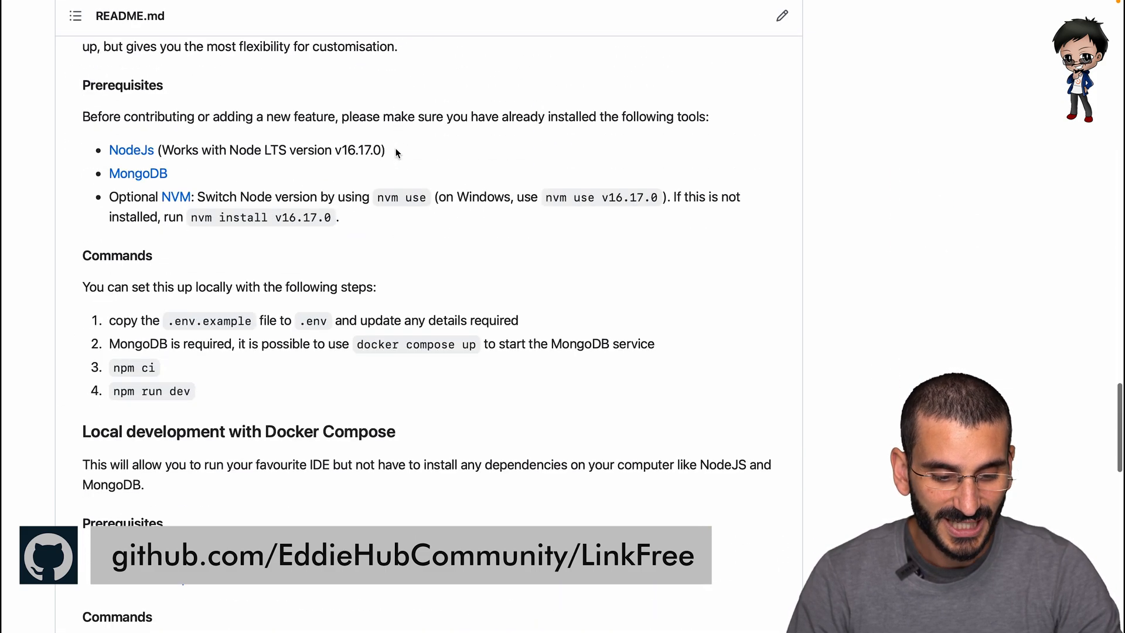
{"action": "scroll", "scroll_direction": "down", "scroll_amount": 3}
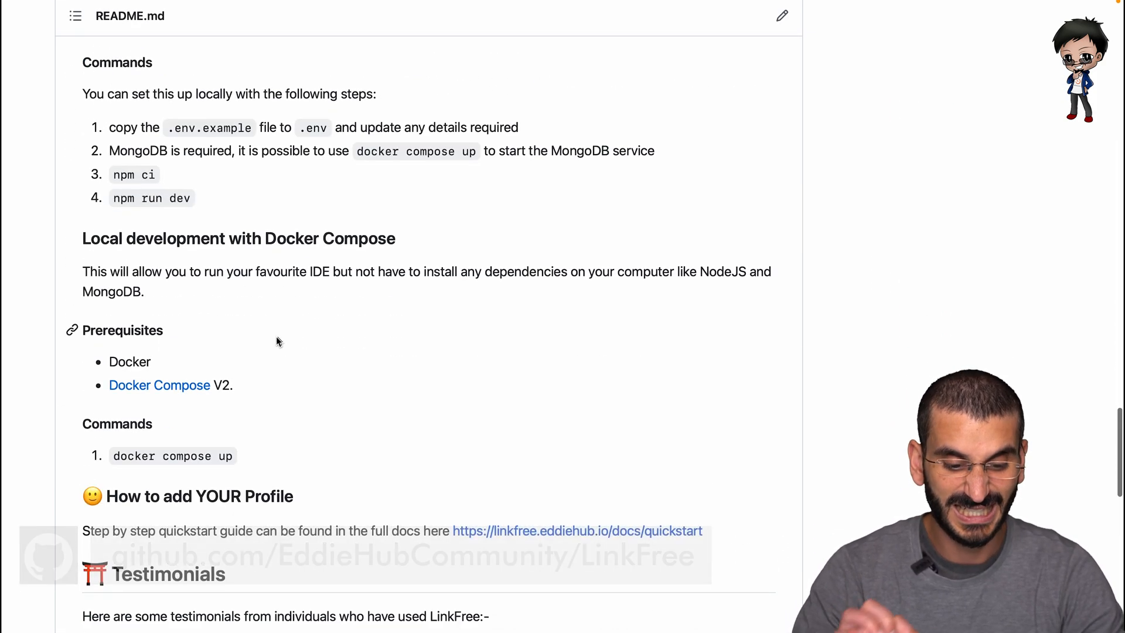
{"action": "scroll", "scroll_direction": "up", "scroll_amount": 3}
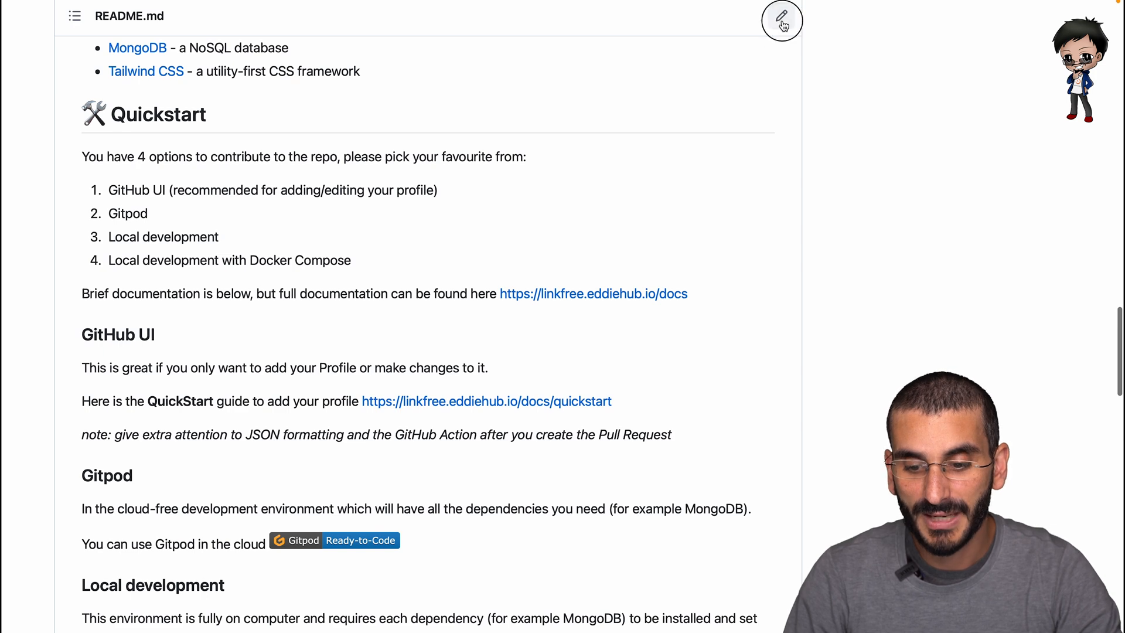
{"action": "left_click", "coordinate": [782, 20]}
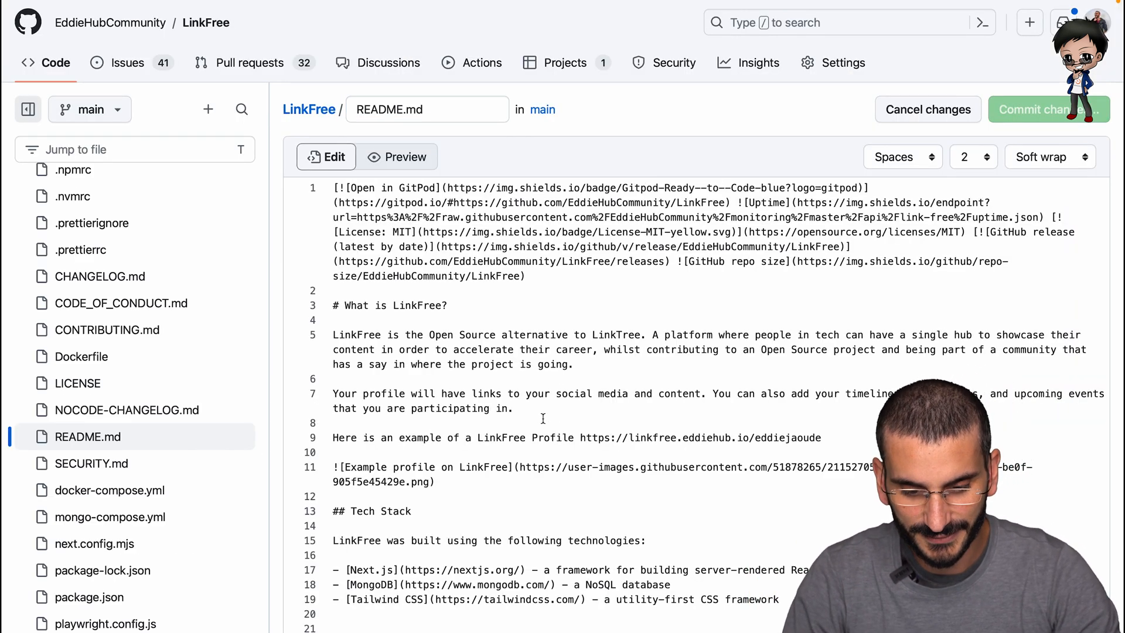
{"action": "scroll", "scroll_direction": "down", "scroll_amount": 3}
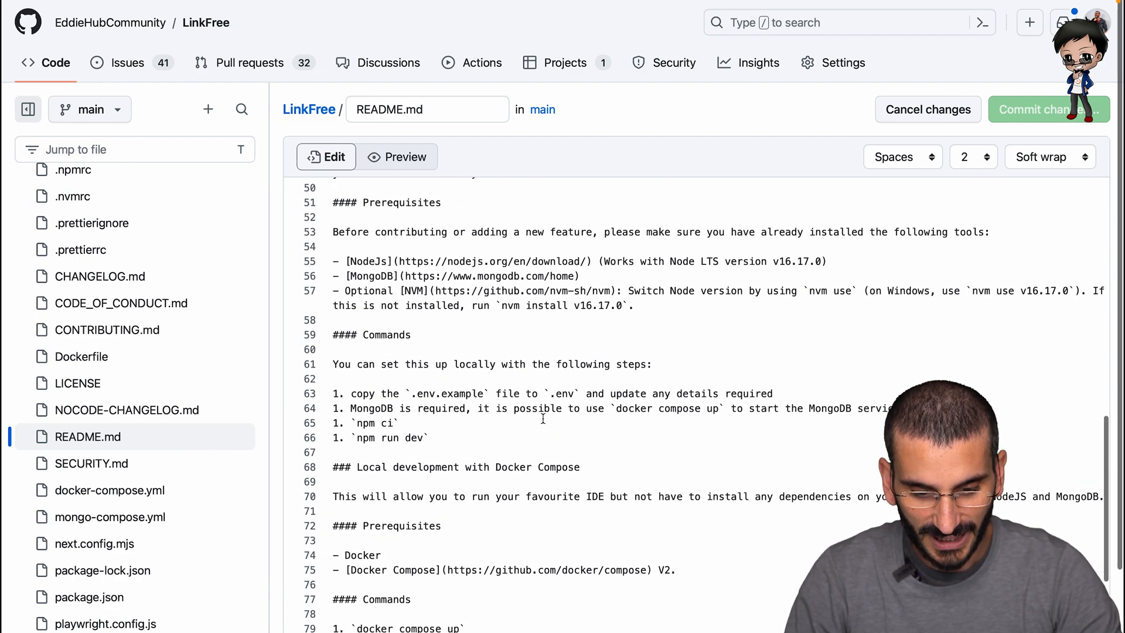
{"action": "scroll", "scroll_direction": "up", "scroll_amount": 3}
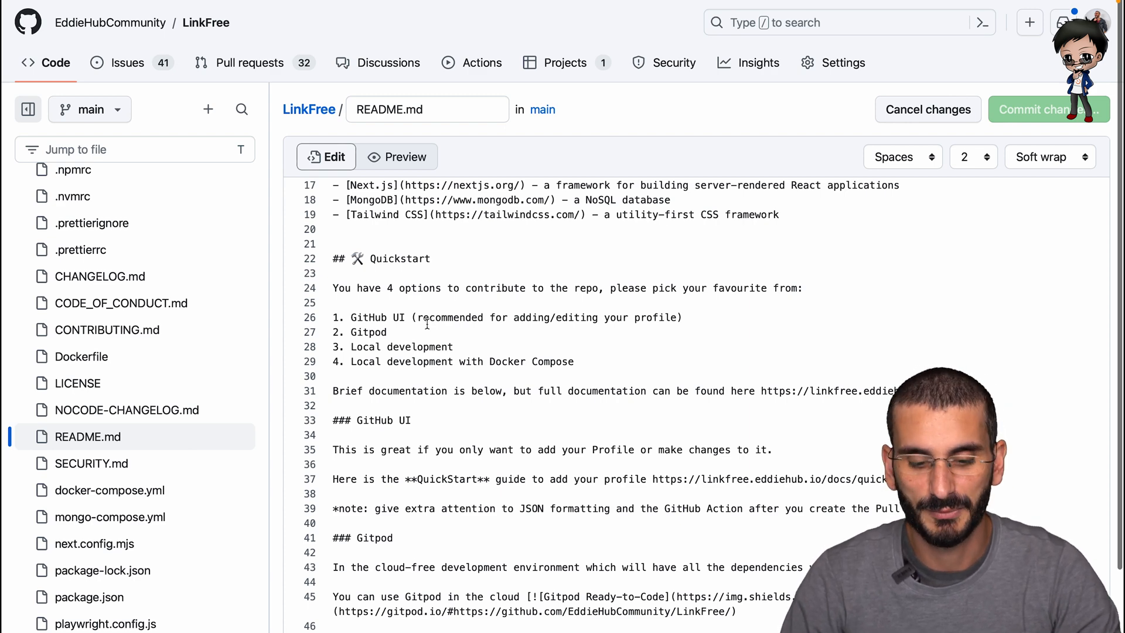
{"action": "mouse_move", "coordinate": [428, 368]}
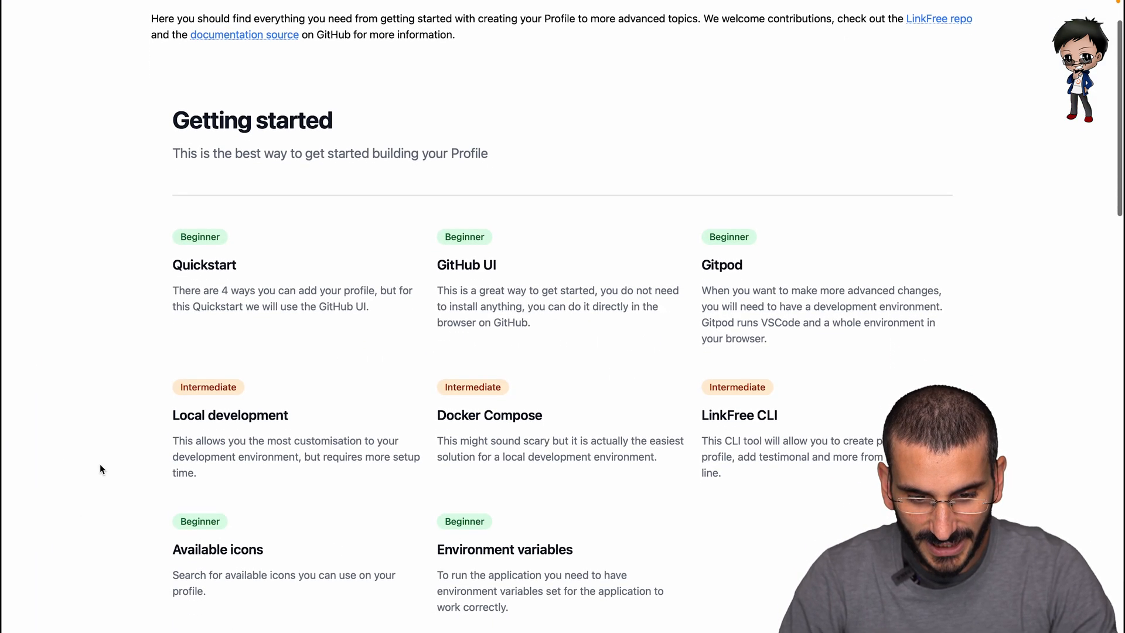
Step: Browse the LinkFree docs Getting started guides (Quickstart, GitHub UI, Gitpod, Docker Compose)
{"action": "scroll", "scroll_direction": "down", "scroll_amount": 3}
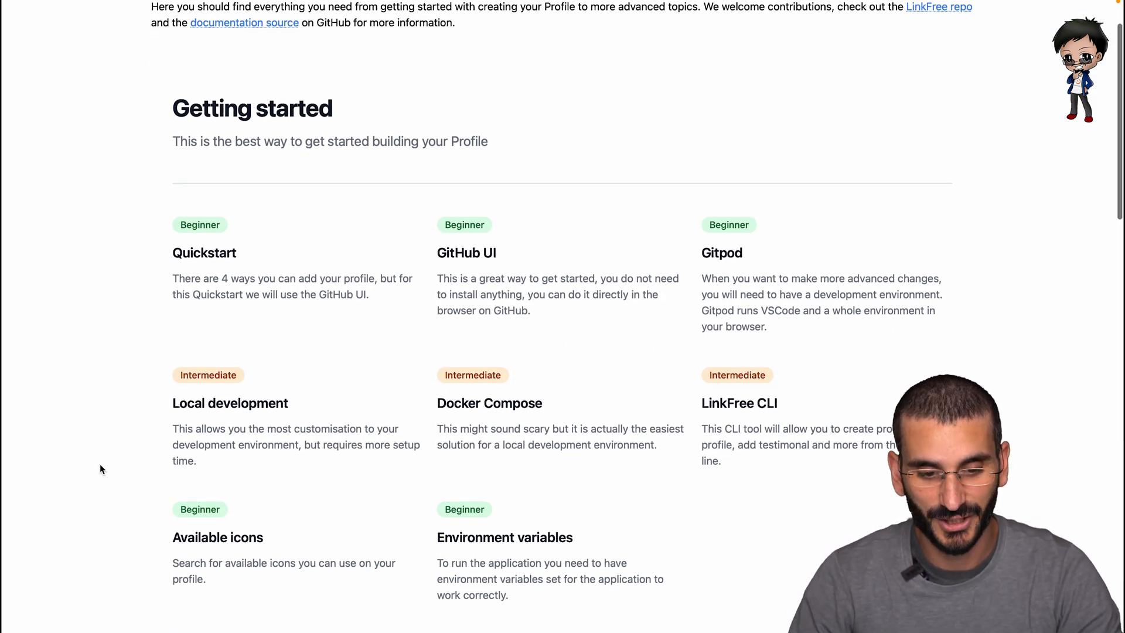
{"action": "scroll", "scroll_direction": "down", "scroll_amount": 3}
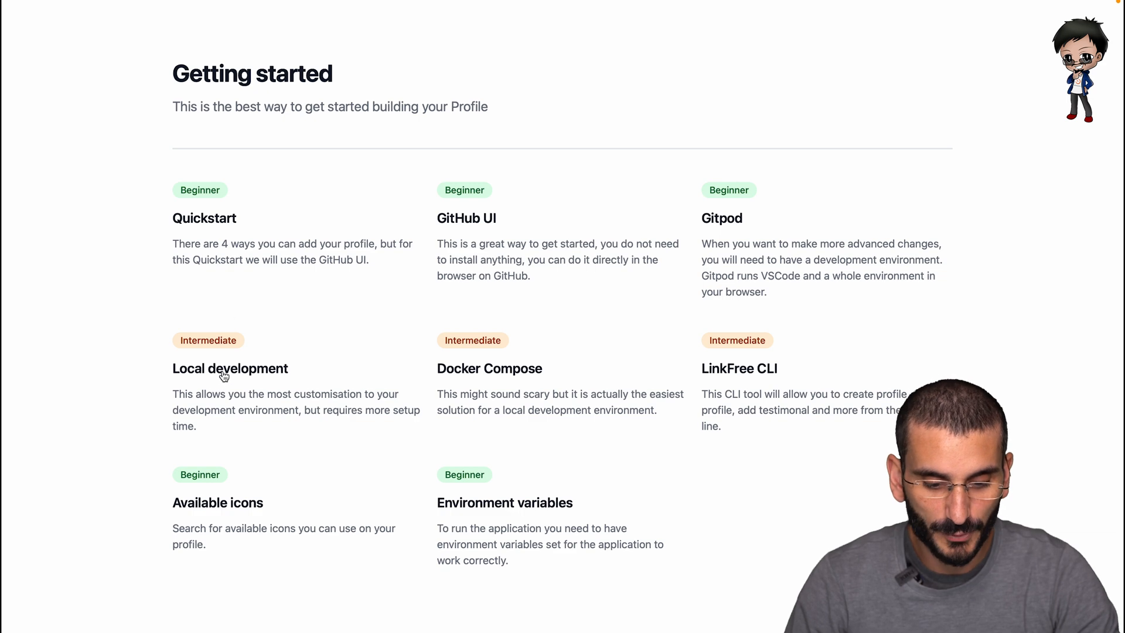
{"action": "mouse_move", "coordinate": [229, 379]}
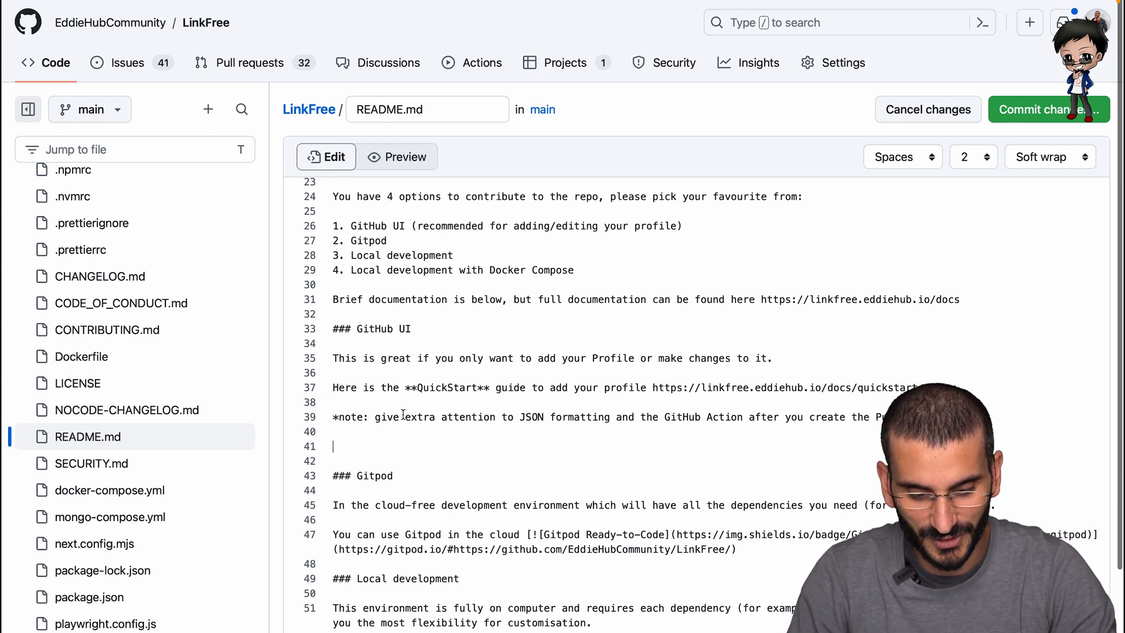
Step: Add 'Read more in the full official documentation' with the github-ui docs URL on line 41
{"action": "type", "text": "Read more in the"}
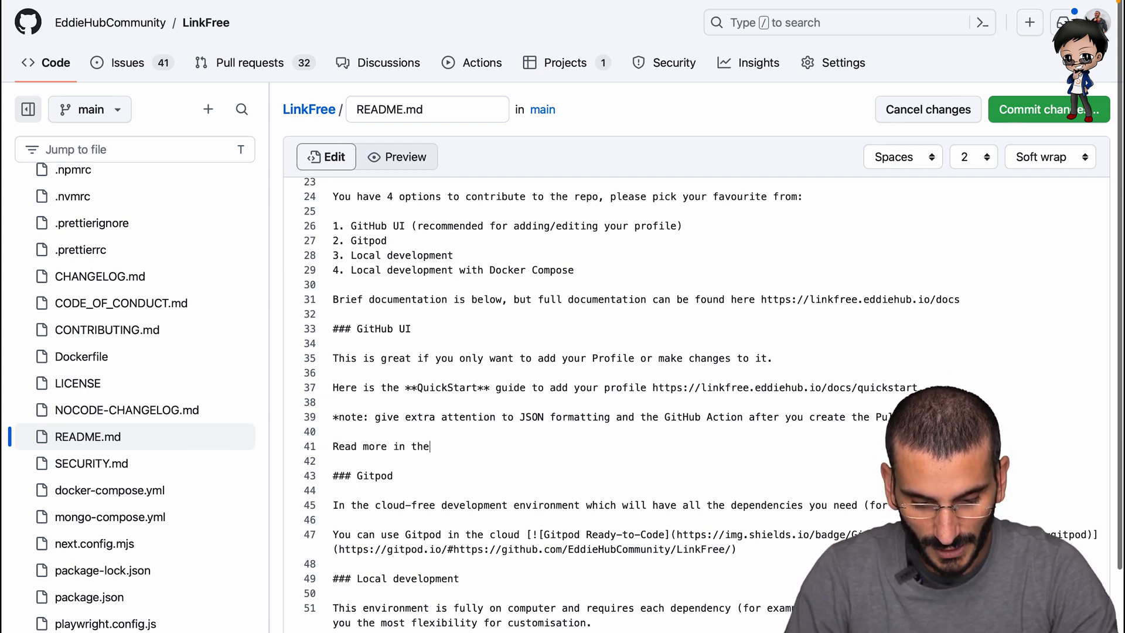
{"action": "type", "text": "full official documentation https://linkfree.eddiehub.io/docs/environments"}
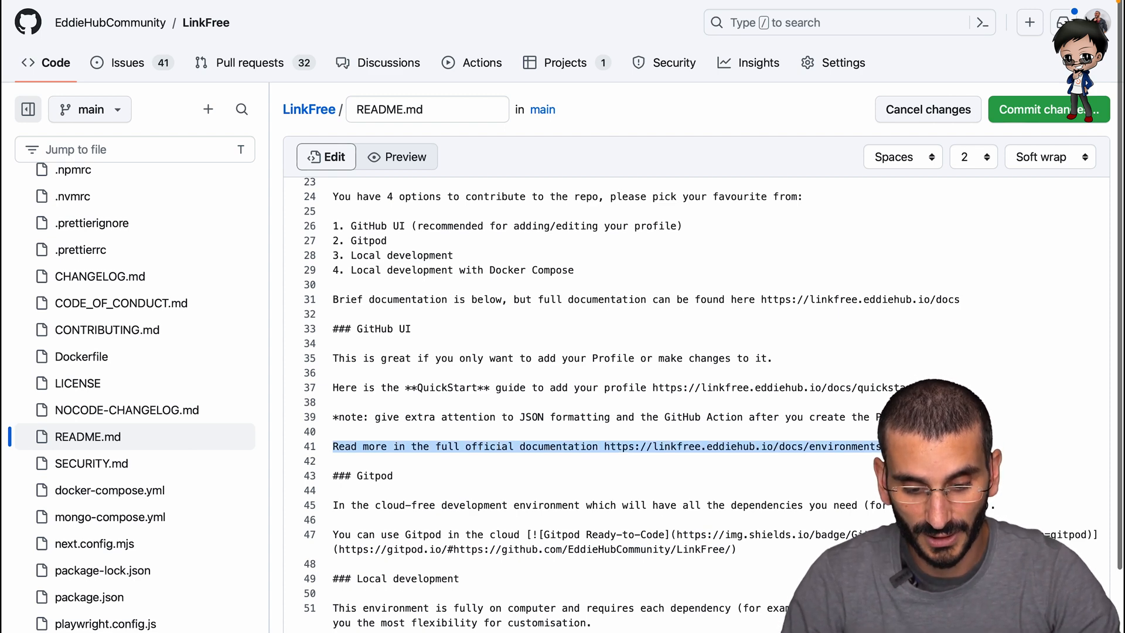
{"action": "scroll", "scroll_direction": "down", "scroll_amount": 3}
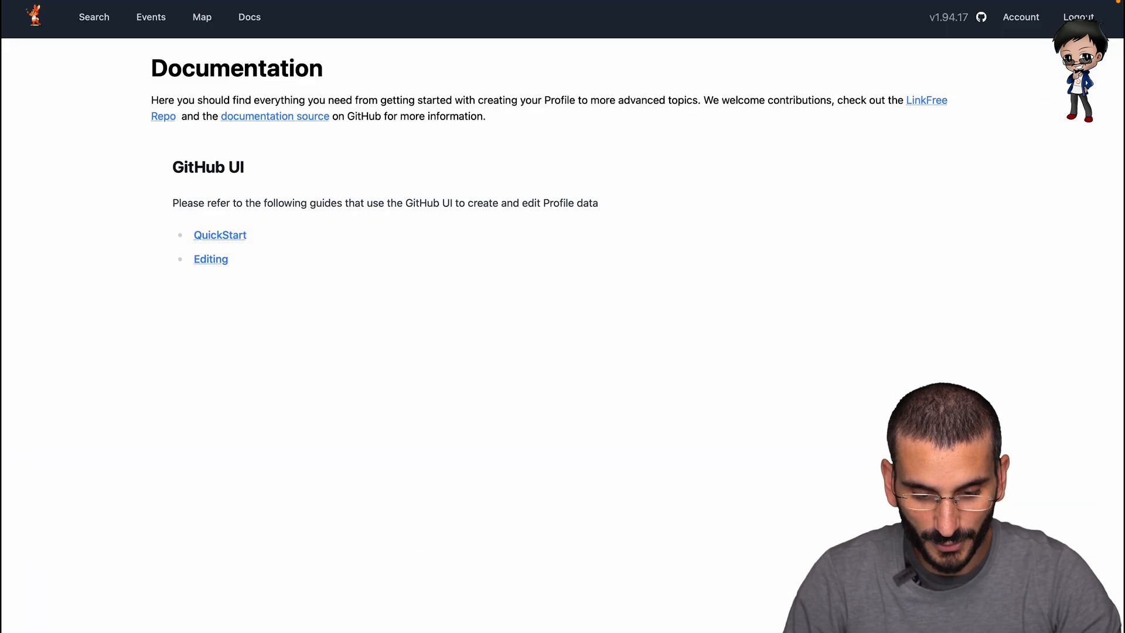
Step: Return to the LinkFree docs overview and view the Gitpod environment guide
{"action": "left_click", "coordinate": [248, 17]}
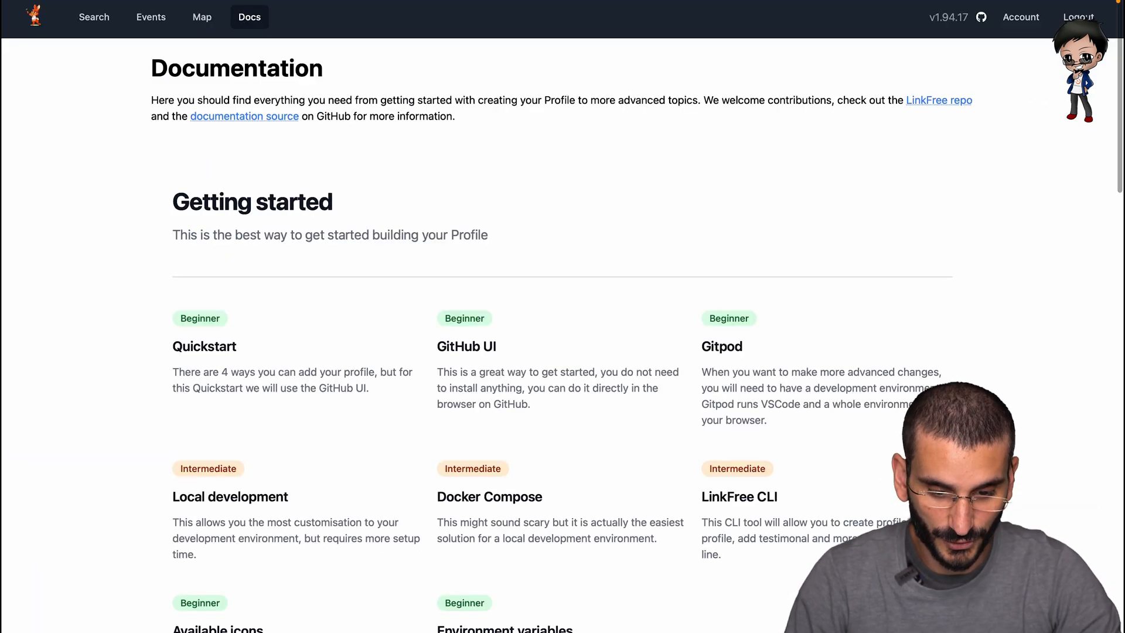
{"action": "left_click", "coordinate": [721, 346]}
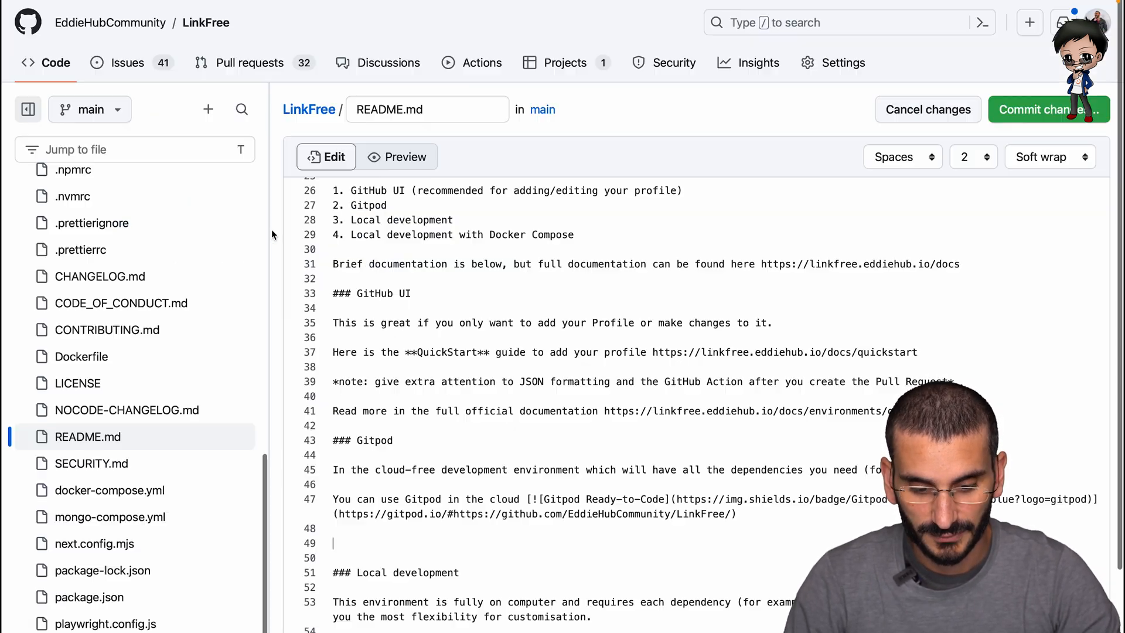
Step: Add the Gitpod docs URL on line 49 and remove the word 'full' from the GitHub UI docs line
{"action": "scroll", "scroll_direction": "down", "scroll_amount": 3}
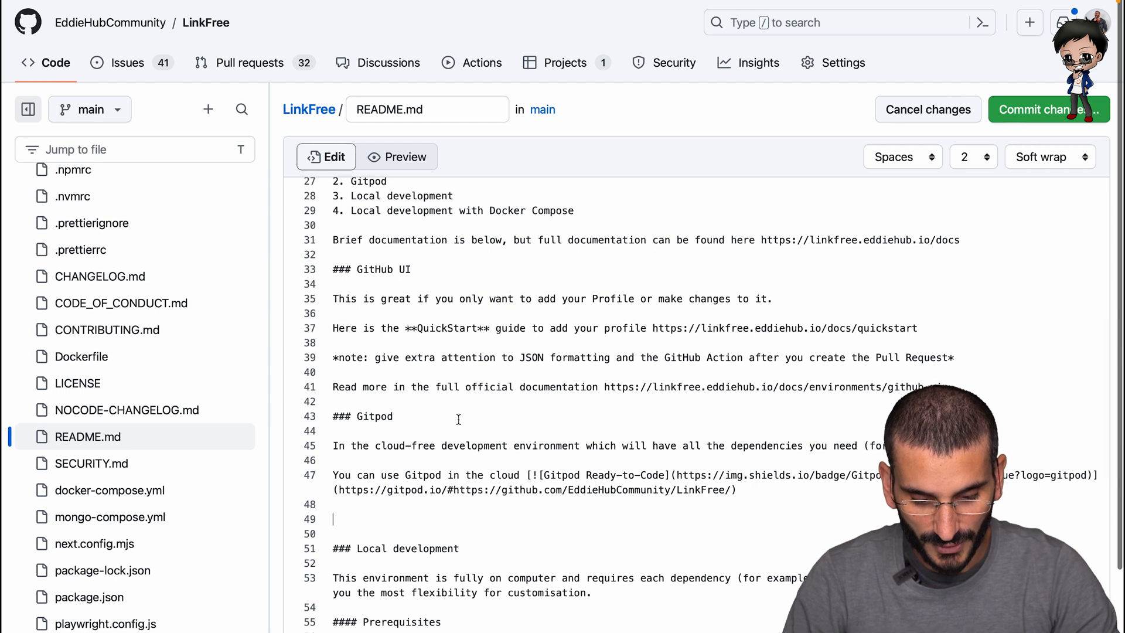
{"action": "type", "text": "https://linkfree.eddiehub.io/docs/environments/gitpod"}
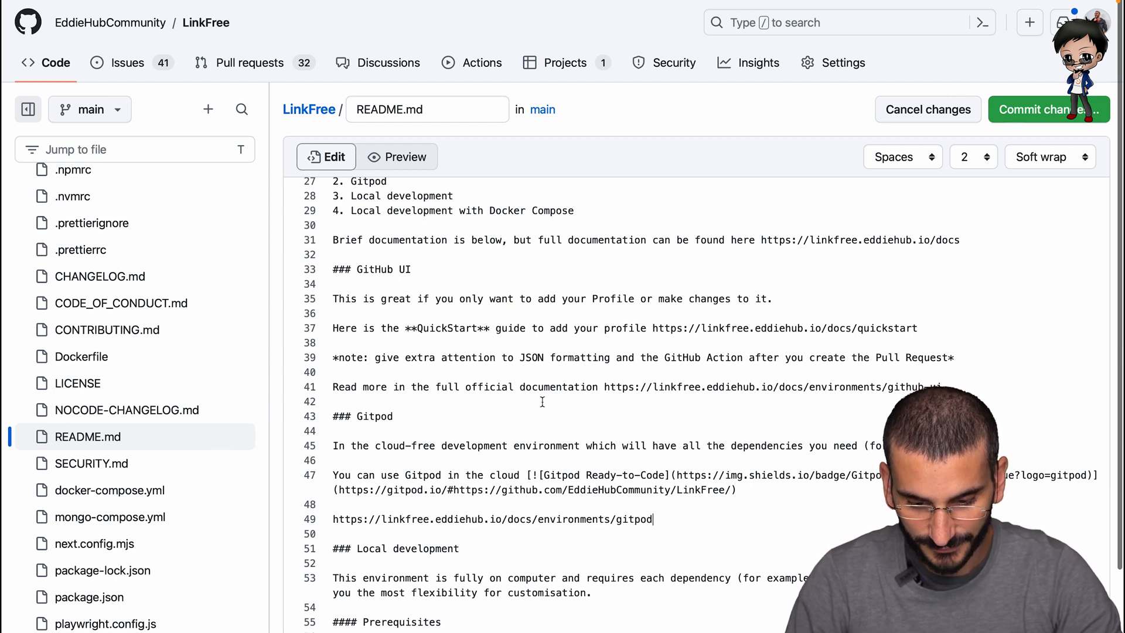
{"action": "left_click_drag", "start_coordinate": [332, 387], "coordinate": [598, 386]}
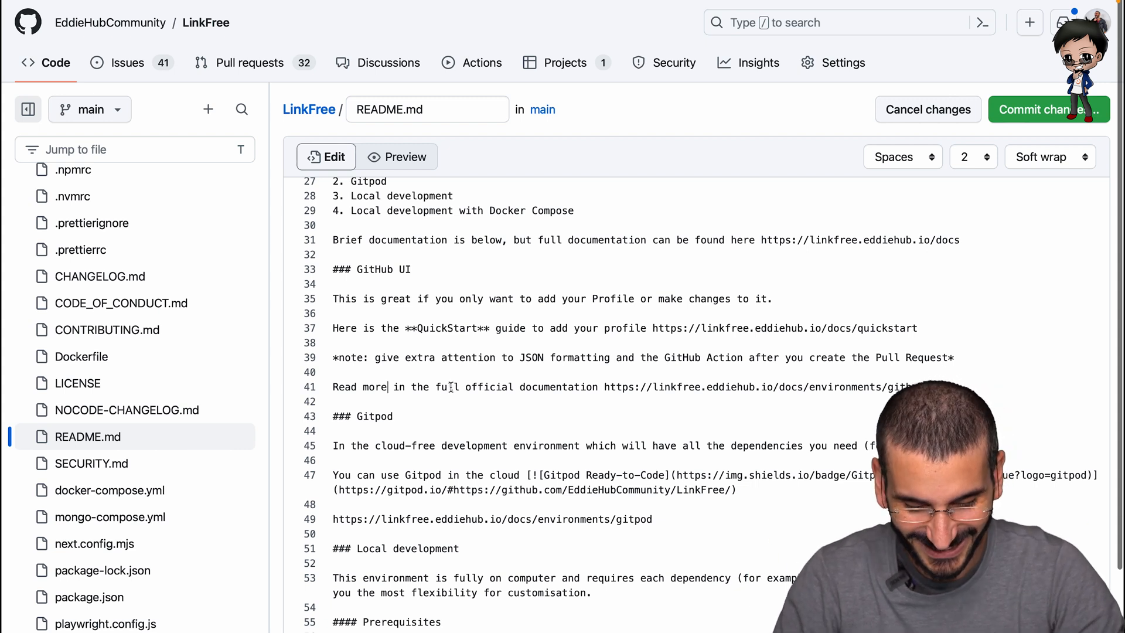
{"action": "double_click", "coordinate": [445, 387]}
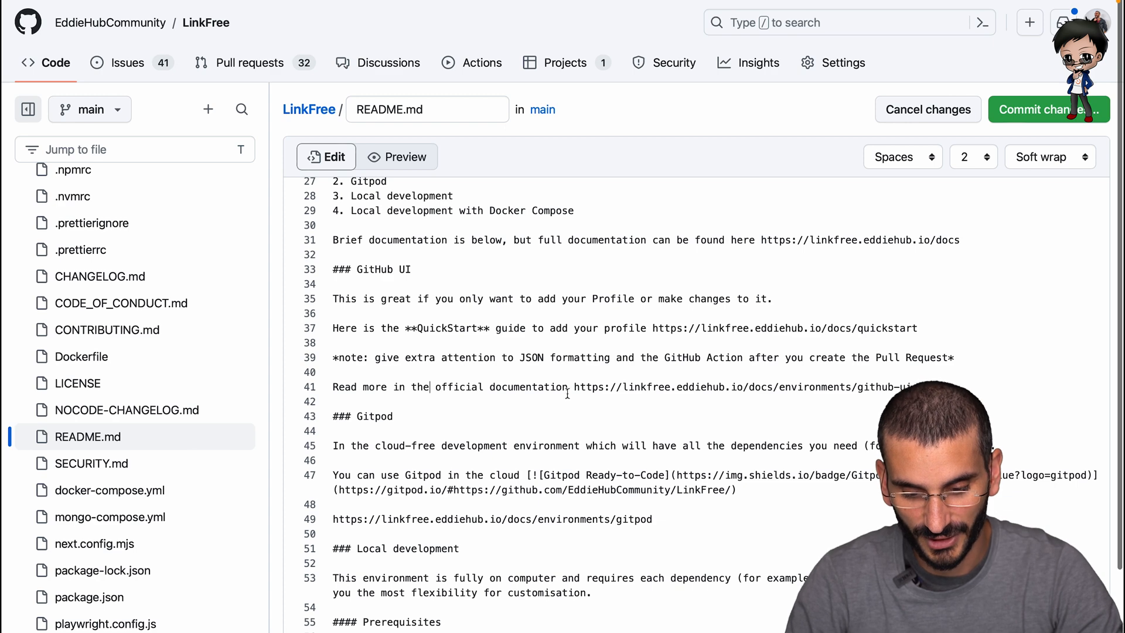
{"action": "left_click_drag", "start_coordinate": [571, 387], "coordinate": [333, 387]}
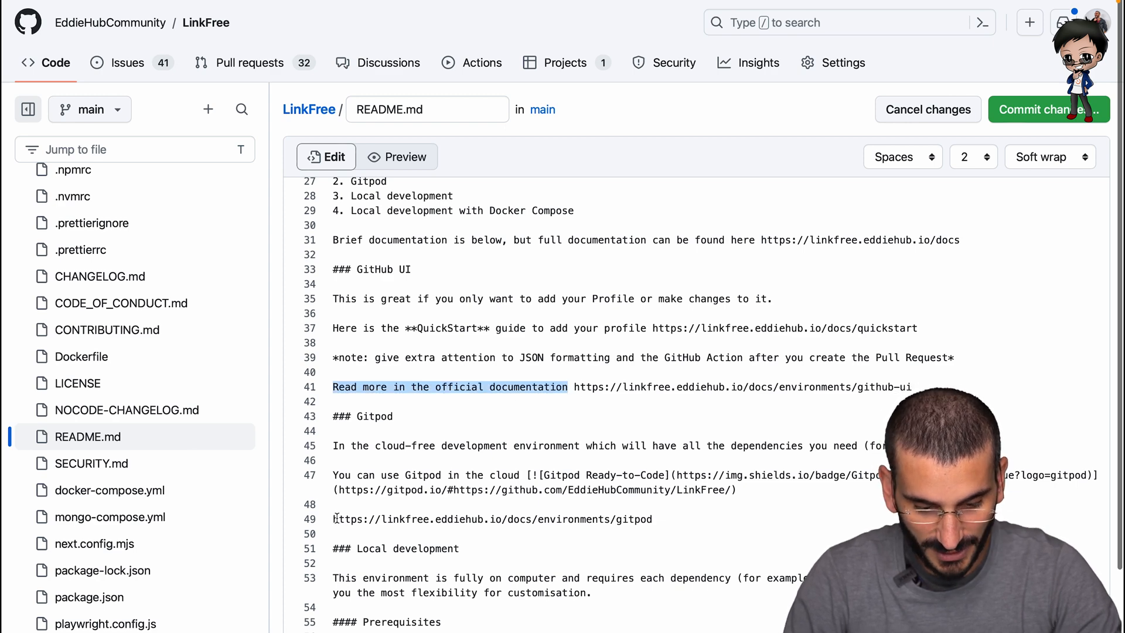
Step: Write 'Read more in the official documentation' before the Gitpod URL
{"action": "scroll", "scroll_direction": "down", "scroll_amount": 3}
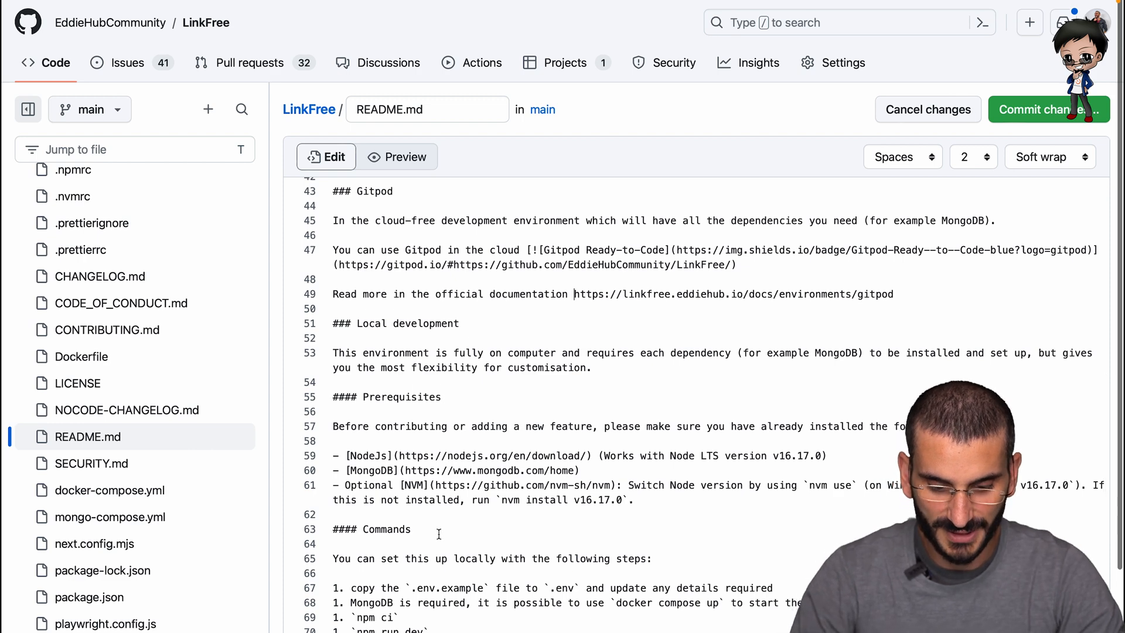
{"action": "scroll", "scroll_direction": "down", "scroll_amount": 3}
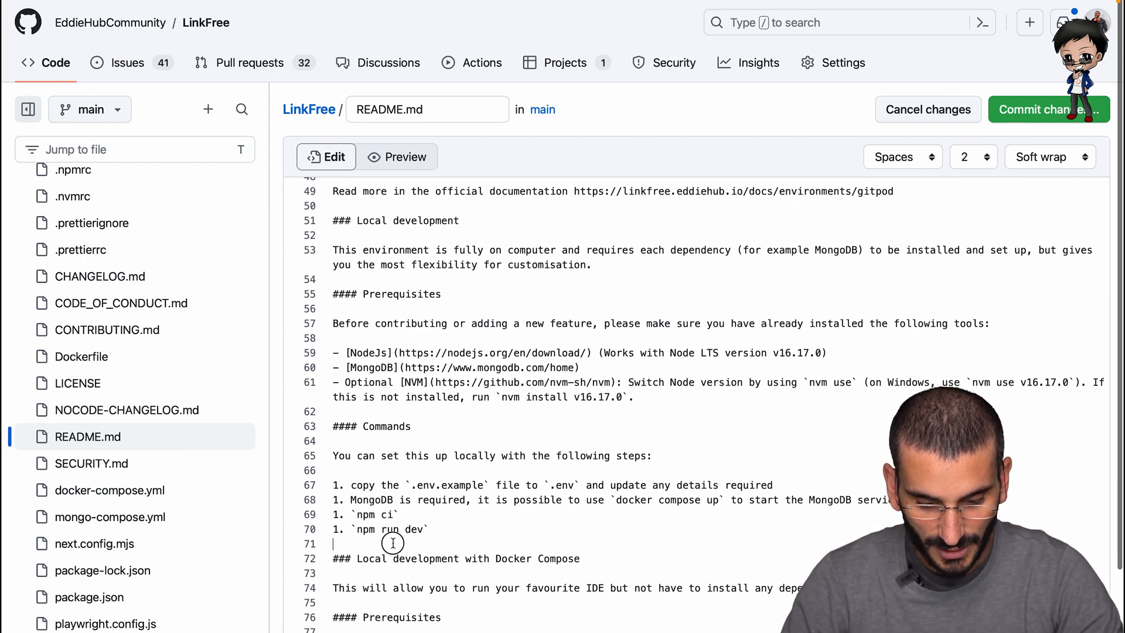
{"action": "type", "text": "Read more in the official documentation"}
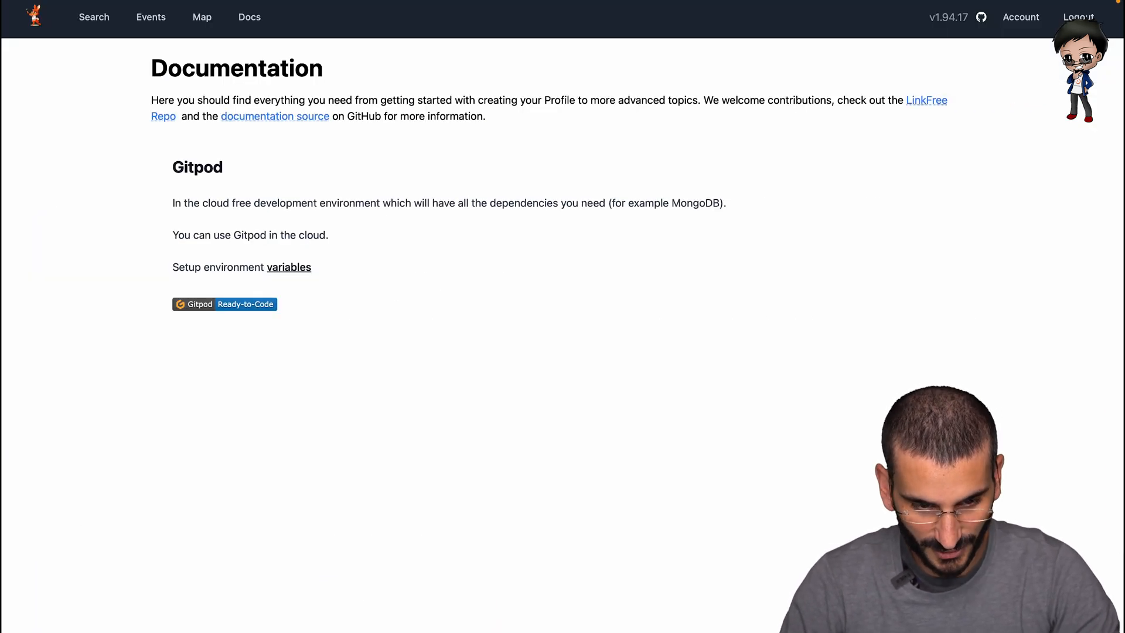
Step: Move from the Gitpod docs to the Docker Compose getting-started guide
{"action": "scroll", "scroll_direction": "down", "scroll_amount": 3}
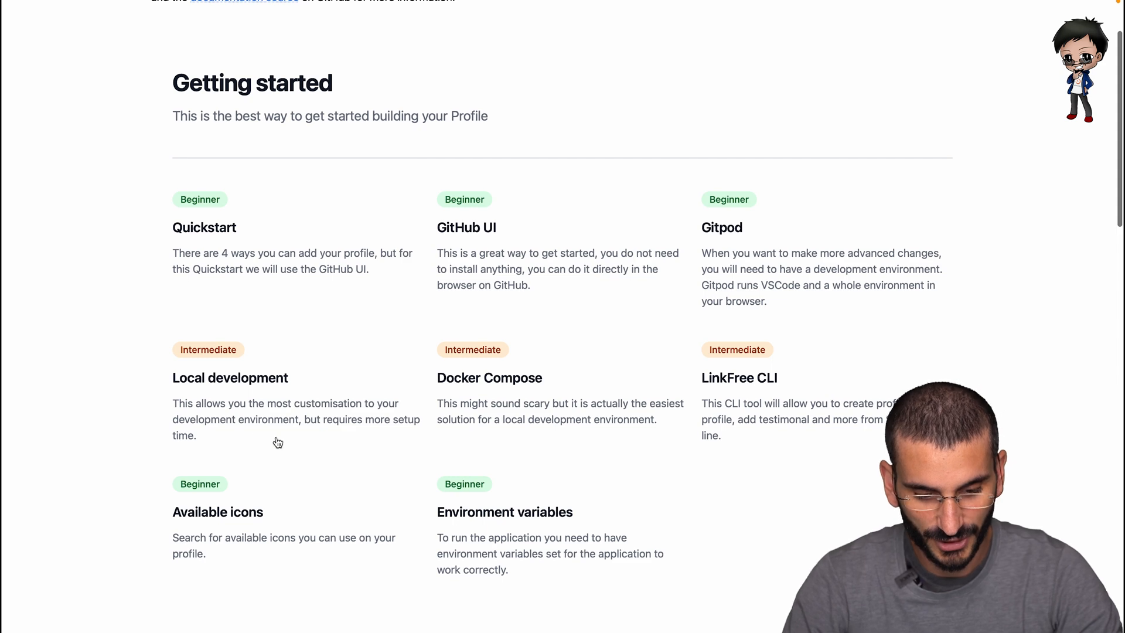
{"action": "left_click", "coordinate": [231, 378]}
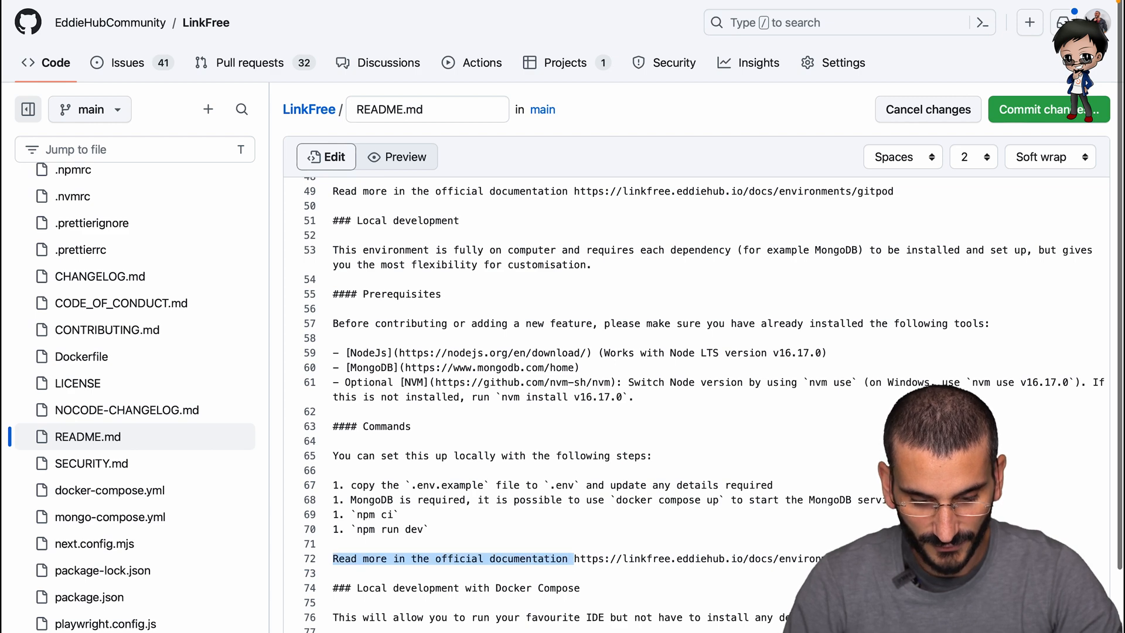
{"action": "scroll", "scroll_direction": "down", "scroll_amount": 3}
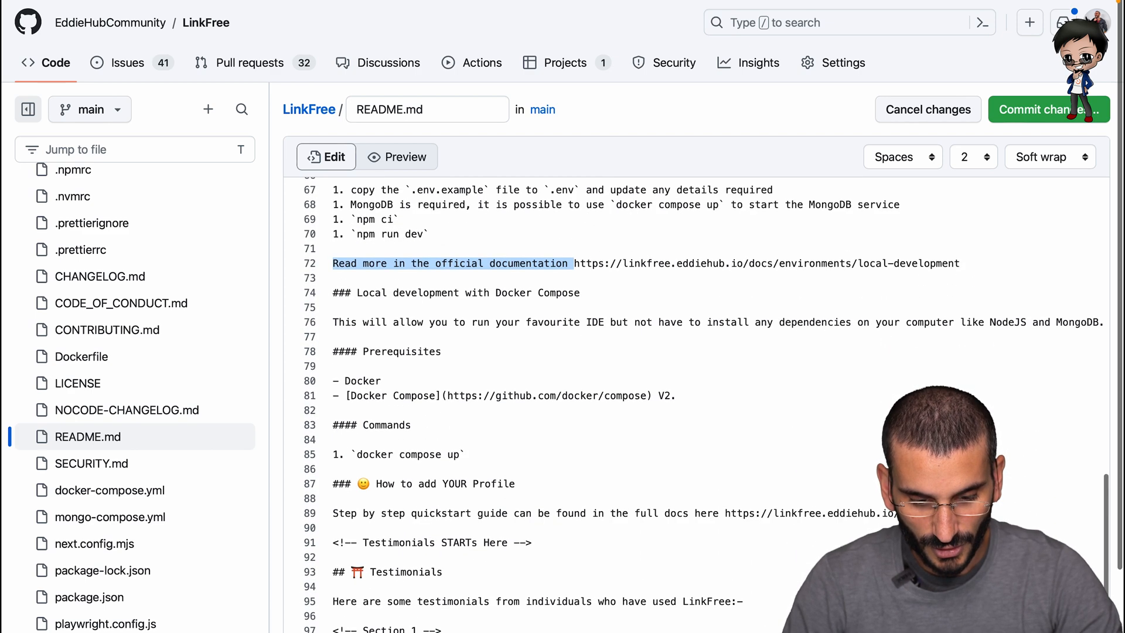
{"action": "scroll", "scroll_direction": "down", "scroll_amount": 3}
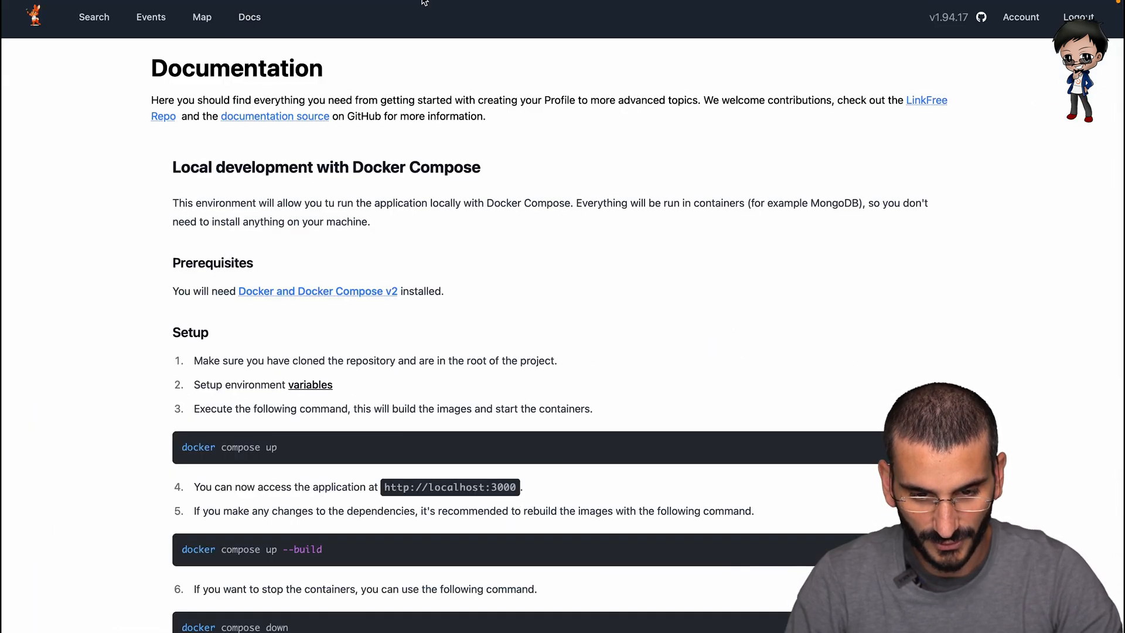
Step: Finish README line 87 with the local-development-docker-compose docs URL
{"action": "scroll", "scroll_direction": "down", "scroll_amount": 3}
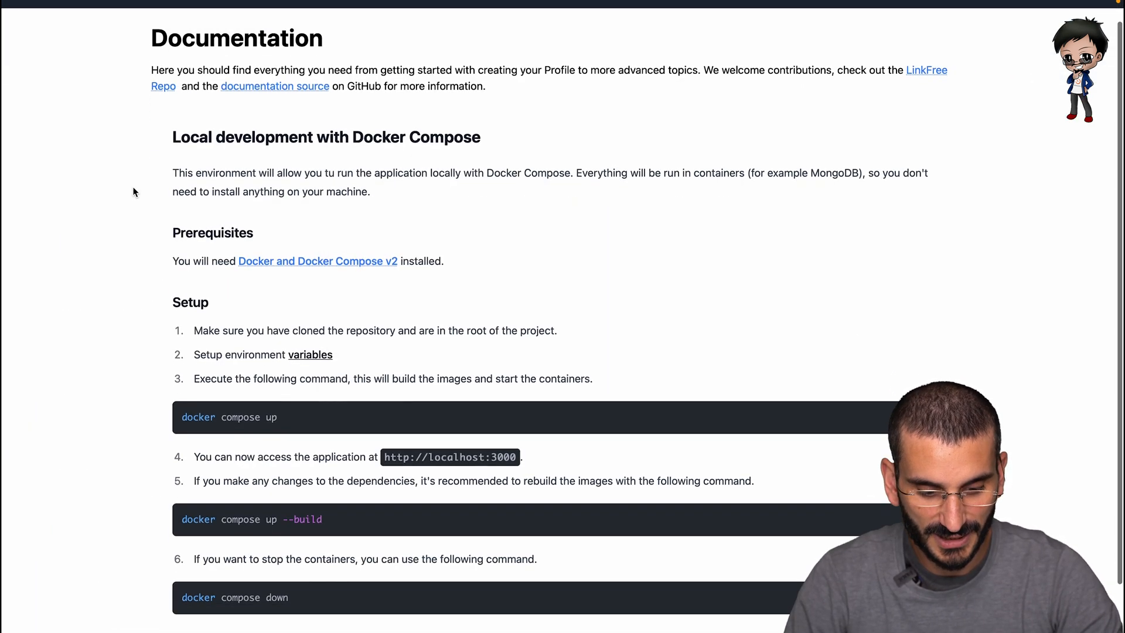
{"action": "scroll", "scroll_direction": "down", "scroll_amount": 3}
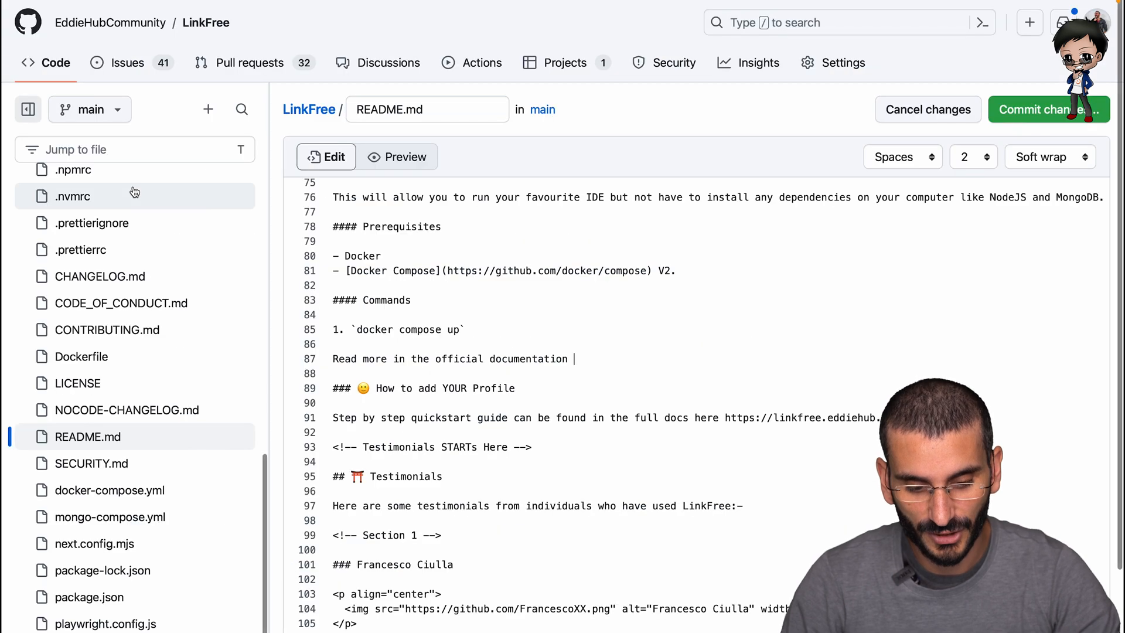
{"action": "type", "text": "https://linkfree.eddiehub.io/docs/environments/local-development-docker-compose"}
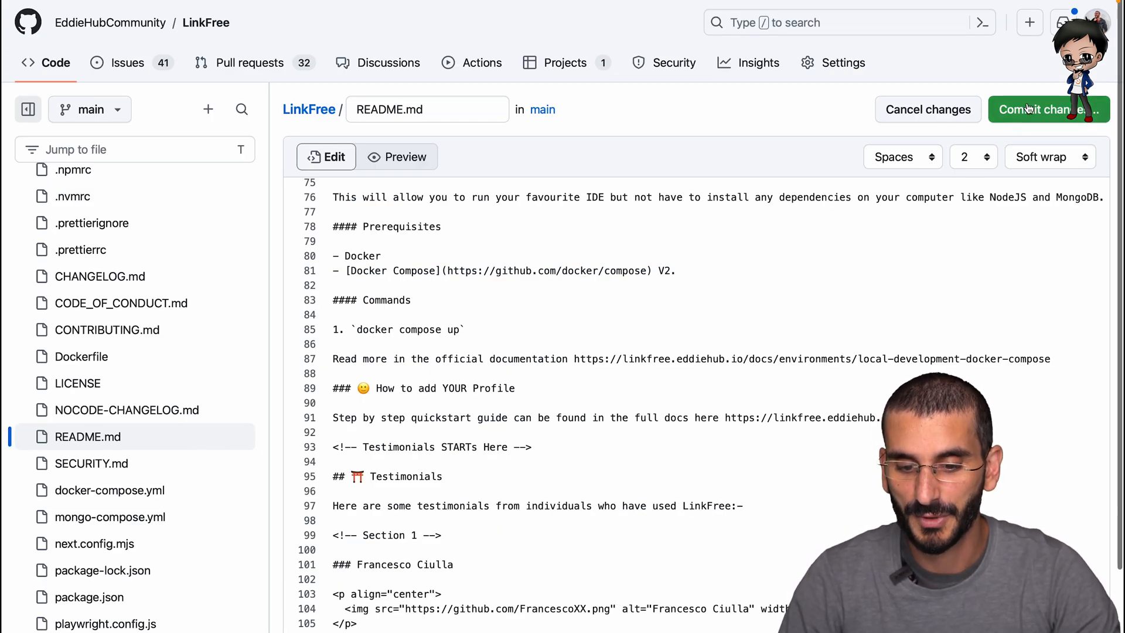
Step: Commit the README edits as 'docs: linked to full documentation' on a new branch and propose changes
{"action": "left_click", "coordinate": [1048, 109]}
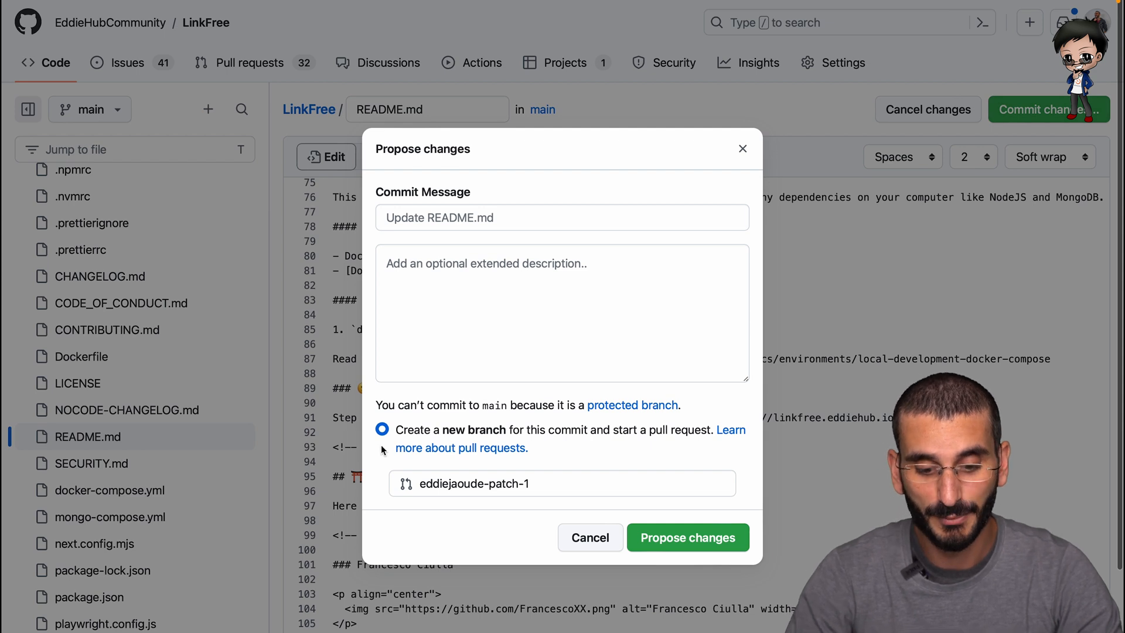
{"action": "type", "text": "docs: linked to full documentat"}
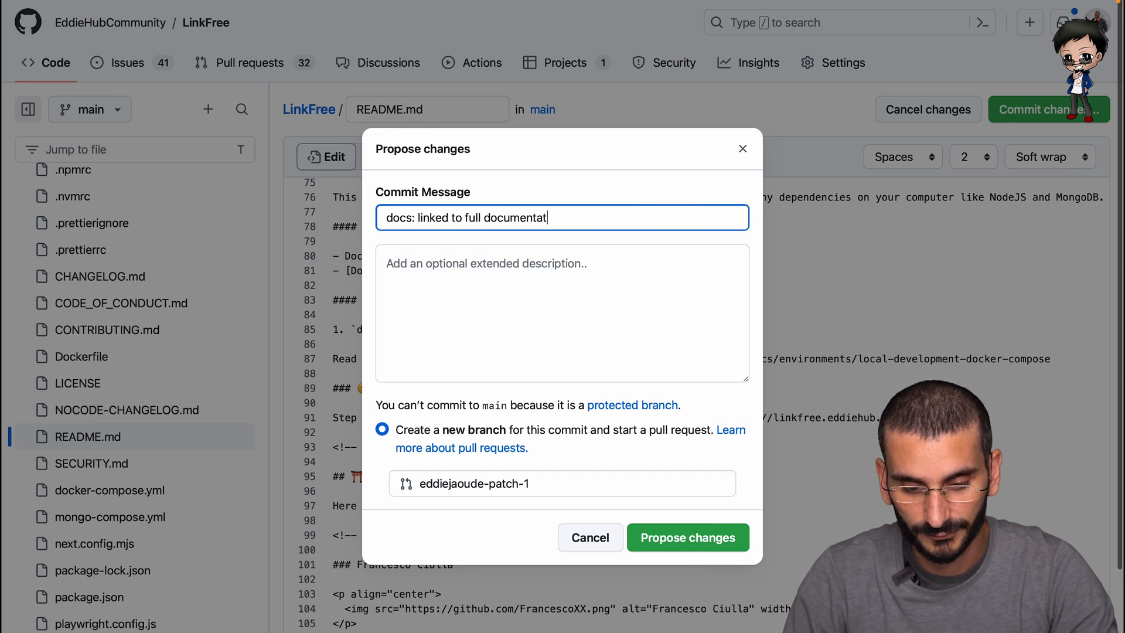
{"action": "left_click", "coordinate": [687, 538]}
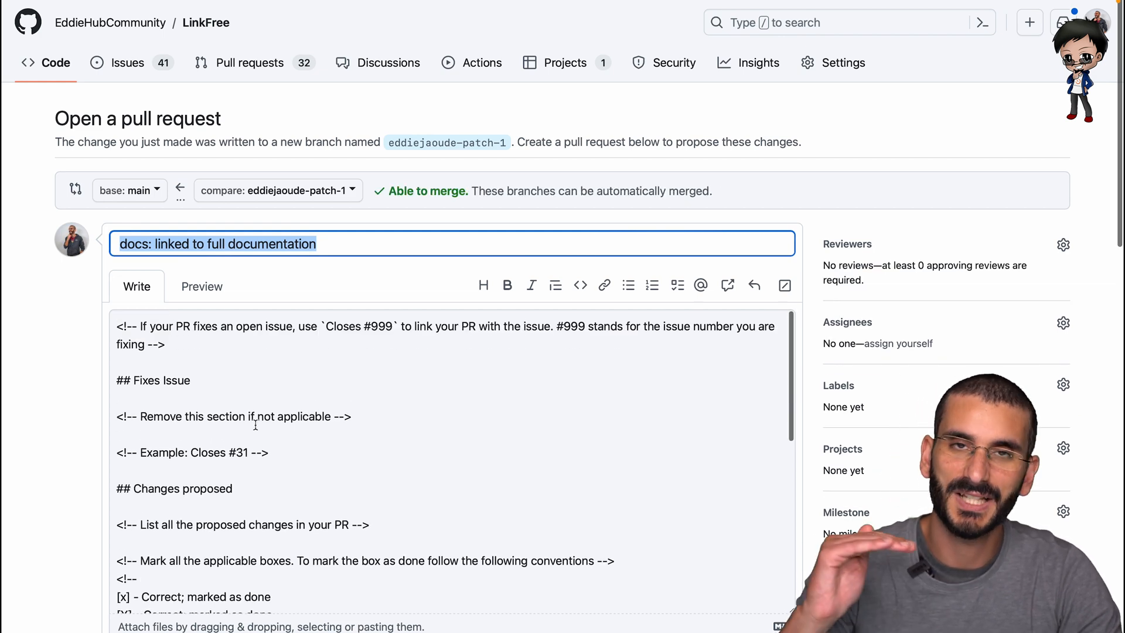
Step: Review the diff and create draft pull request 'docs: linked to full documentation' into main
{"action": "scroll", "scroll_direction": "down", "scroll_amount": 3}
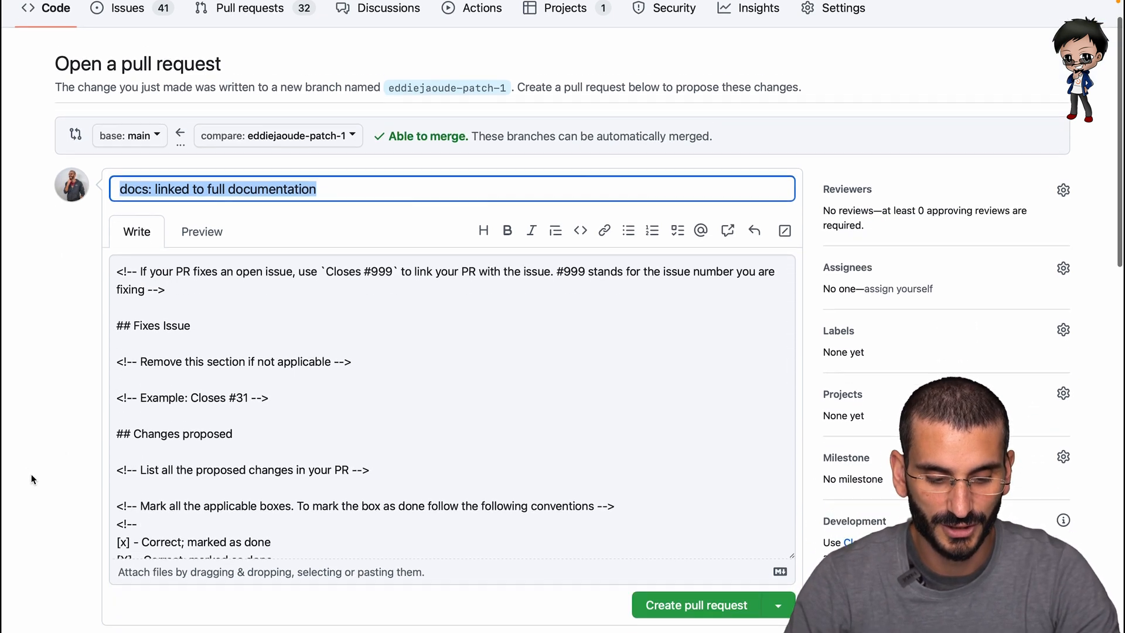
{"action": "scroll", "scroll_direction": "down", "scroll_amount": 3}
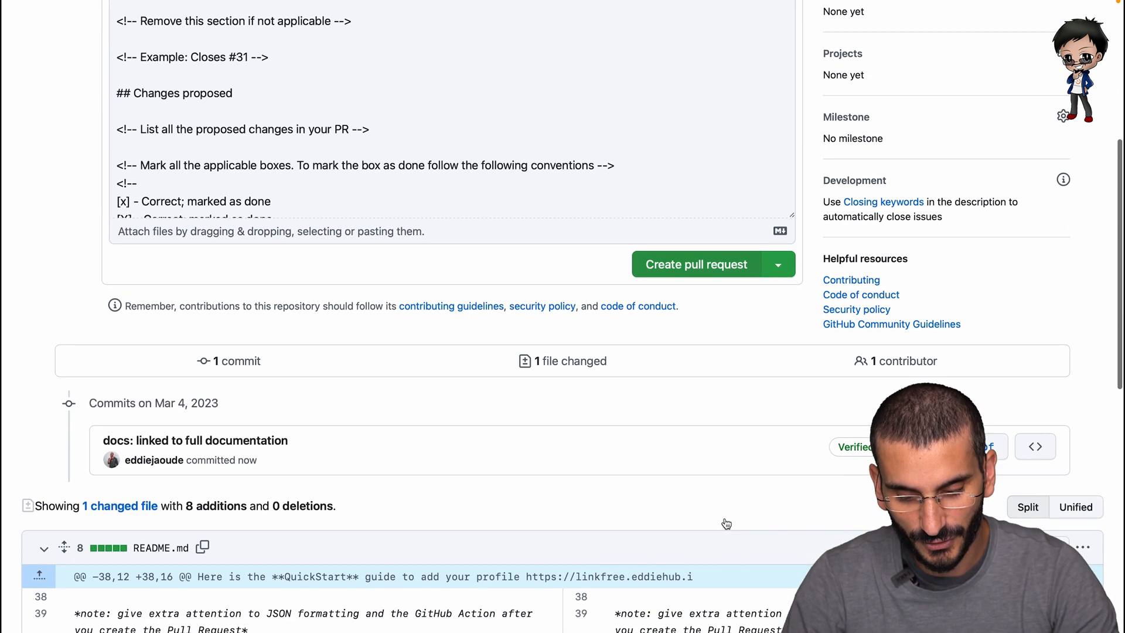
{"action": "scroll", "scroll_direction": "down", "scroll_amount": 3}
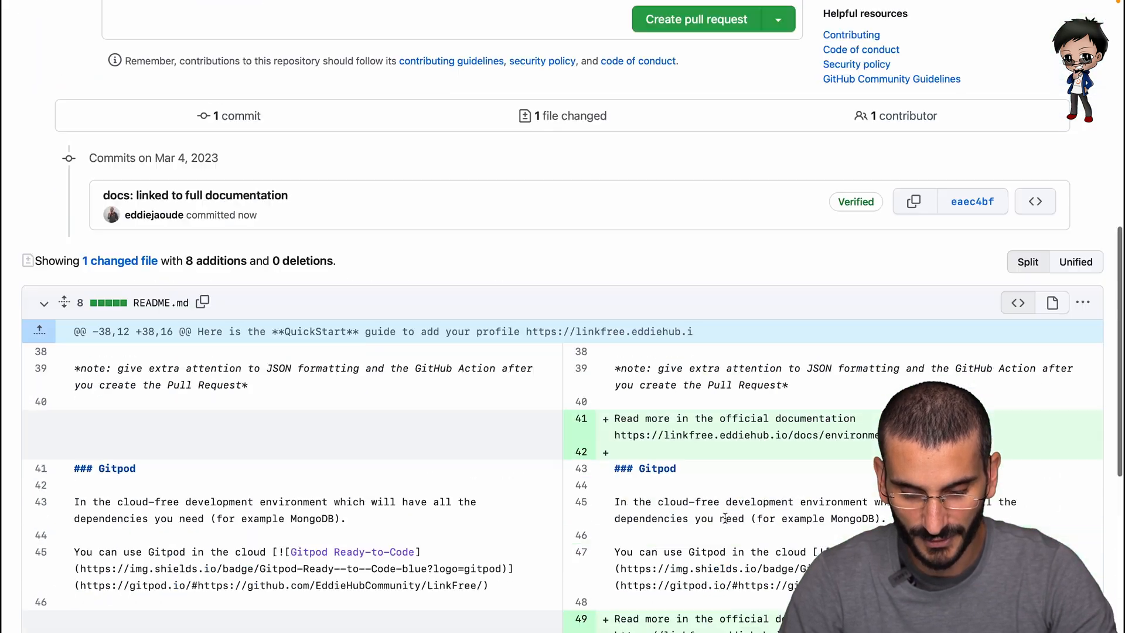
{"action": "scroll", "scroll_direction": "up", "scroll_amount": 3}
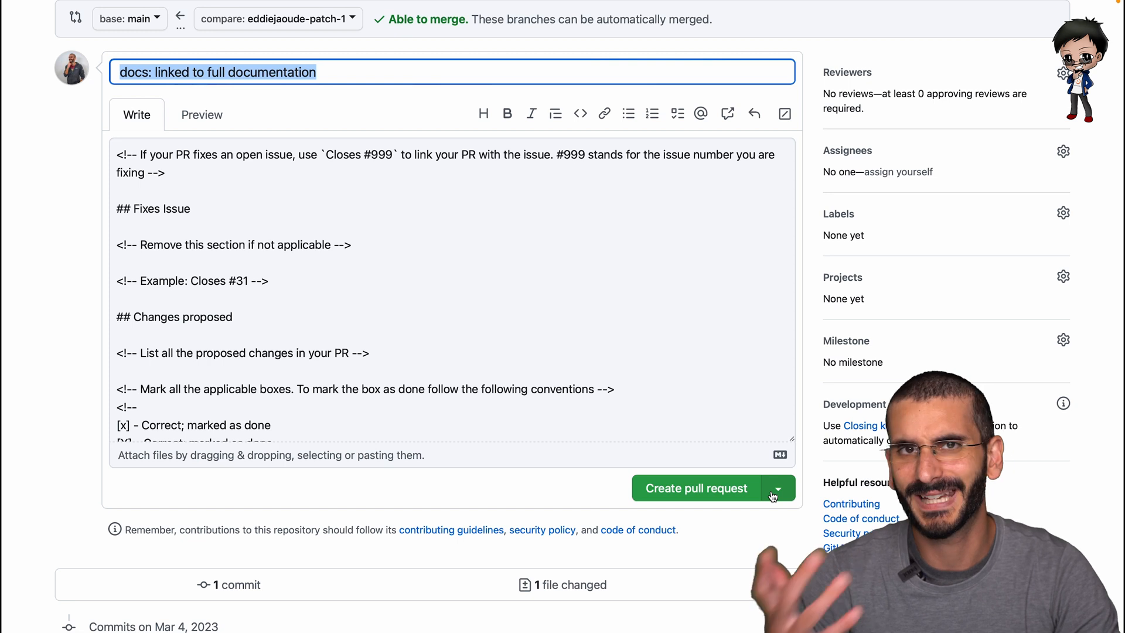
{"action": "left_click", "coordinate": [777, 488]}
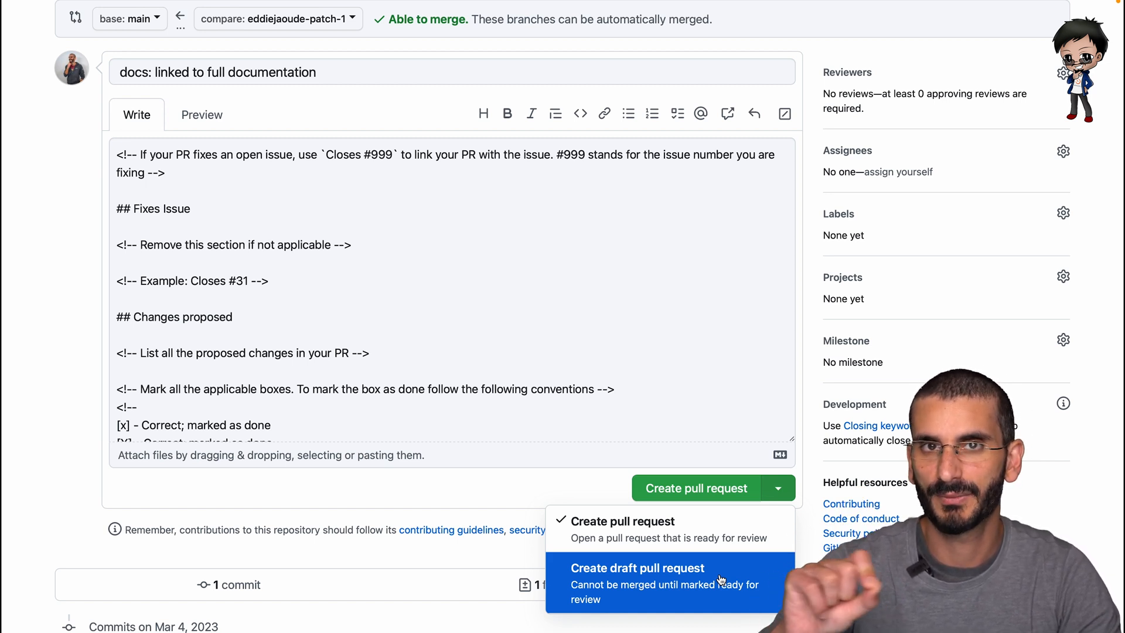
{"action": "left_click", "coordinate": [637, 567]}
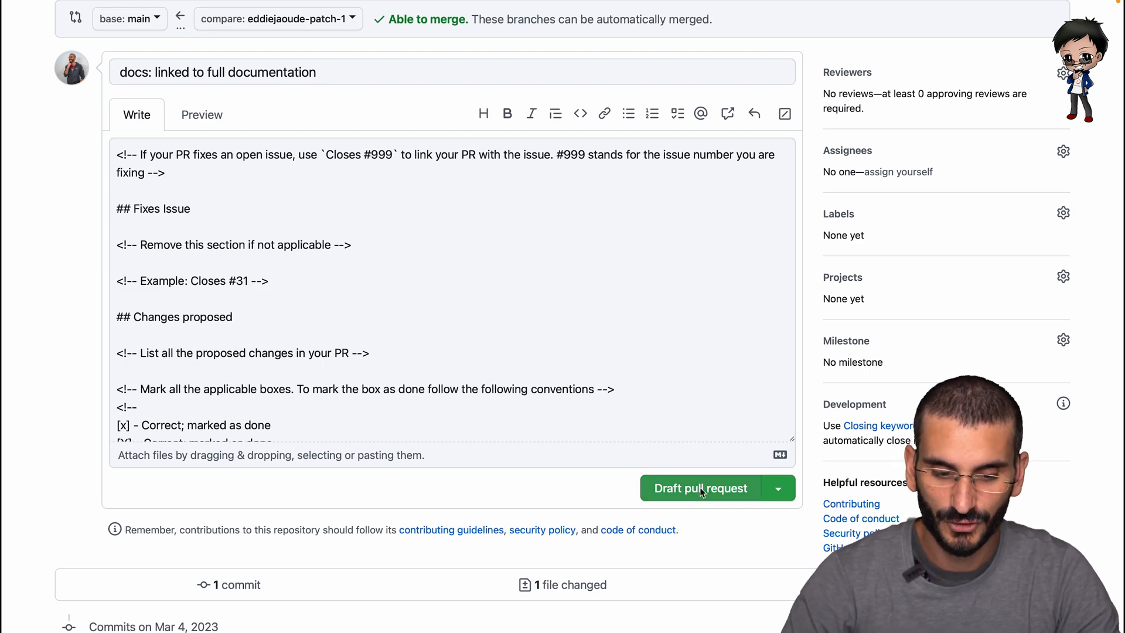
{"action": "left_click", "coordinate": [701, 487]}
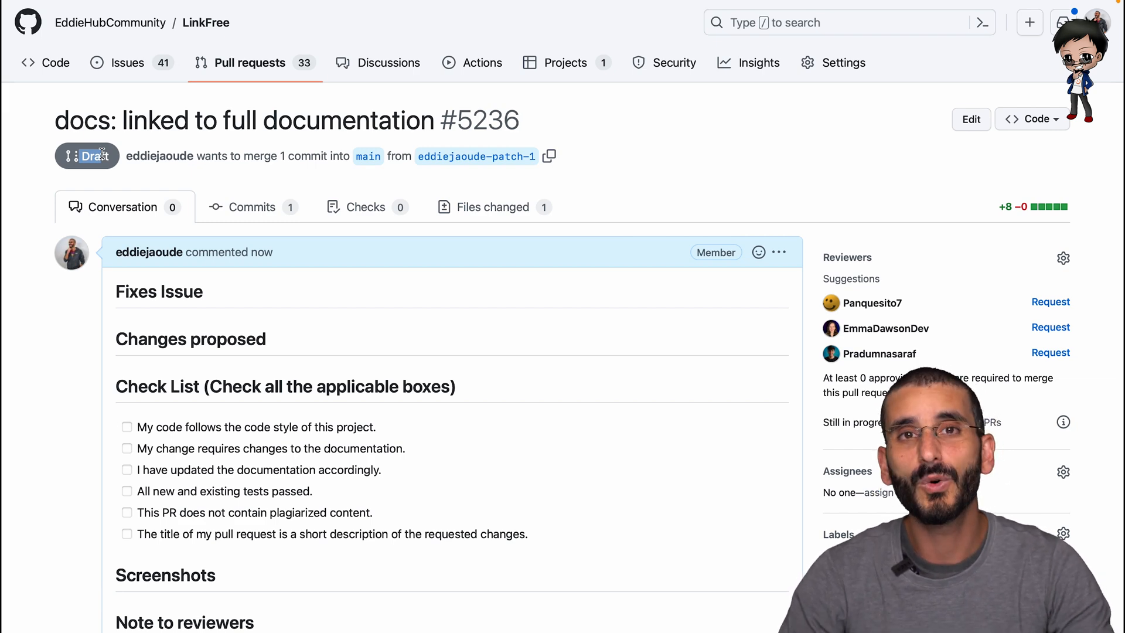
Step: Mark draft pull request #5236 as ready for review
{"action": "scroll", "scroll_direction": "down", "scroll_amount": 3}
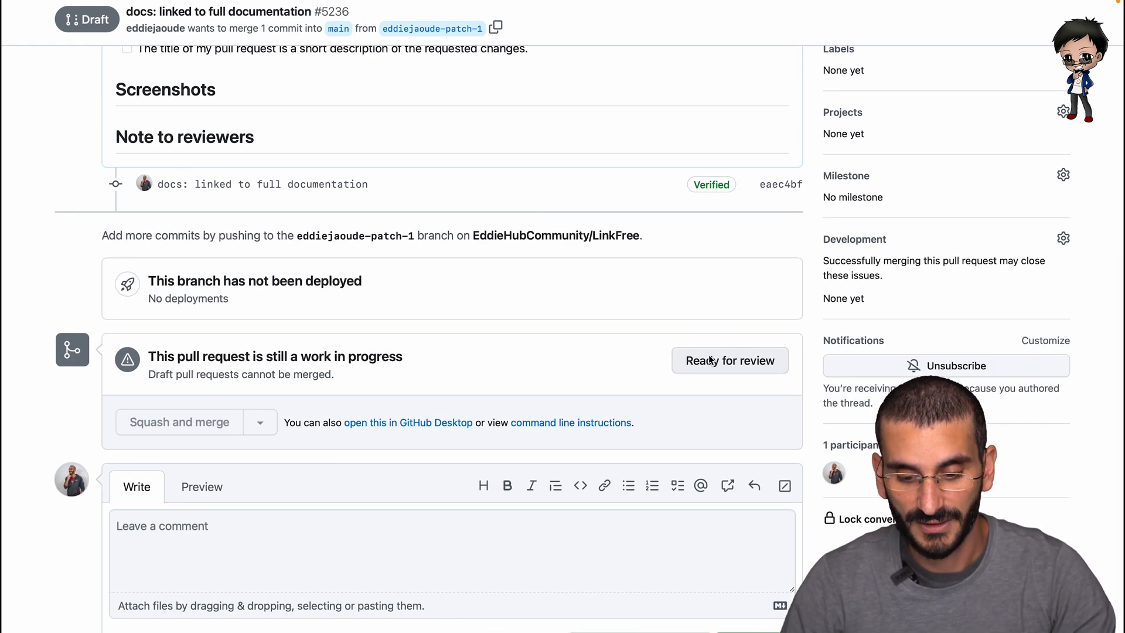
{"action": "left_click", "coordinate": [730, 359]}
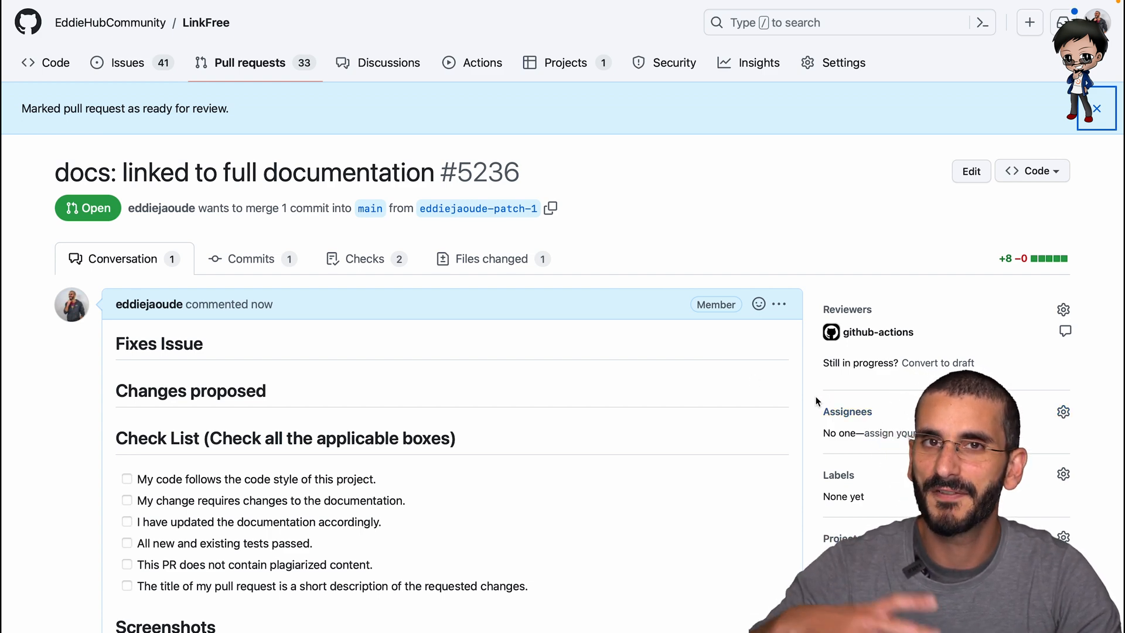
{"action": "scroll", "scroll_direction": "down", "scroll_amount": 3}
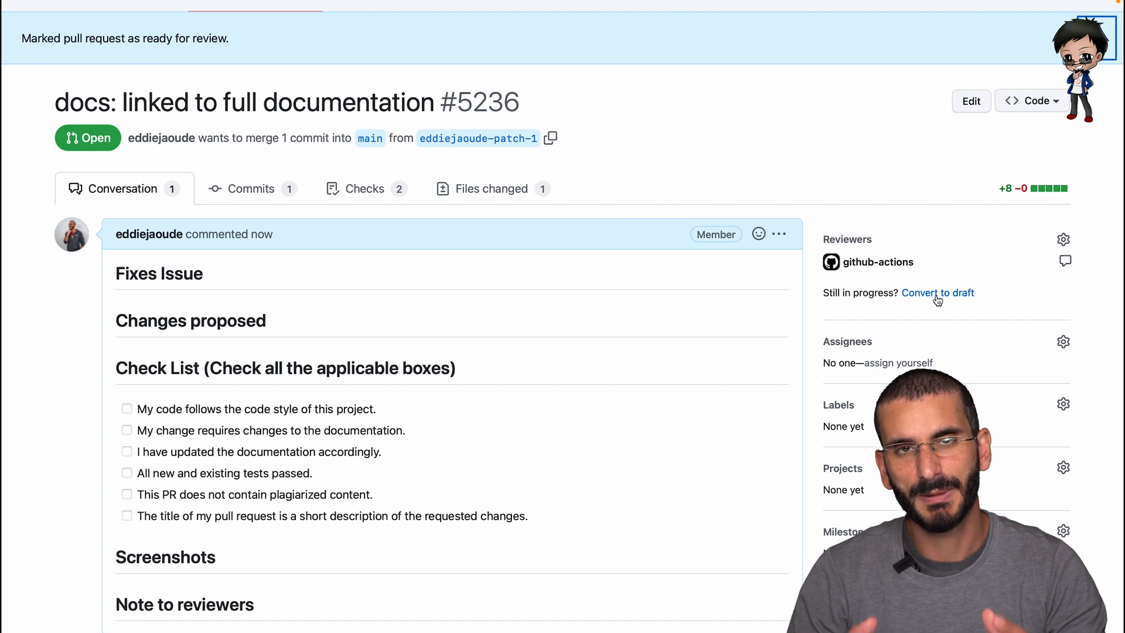
{"action": "mouse_move", "coordinate": [633, 442]}
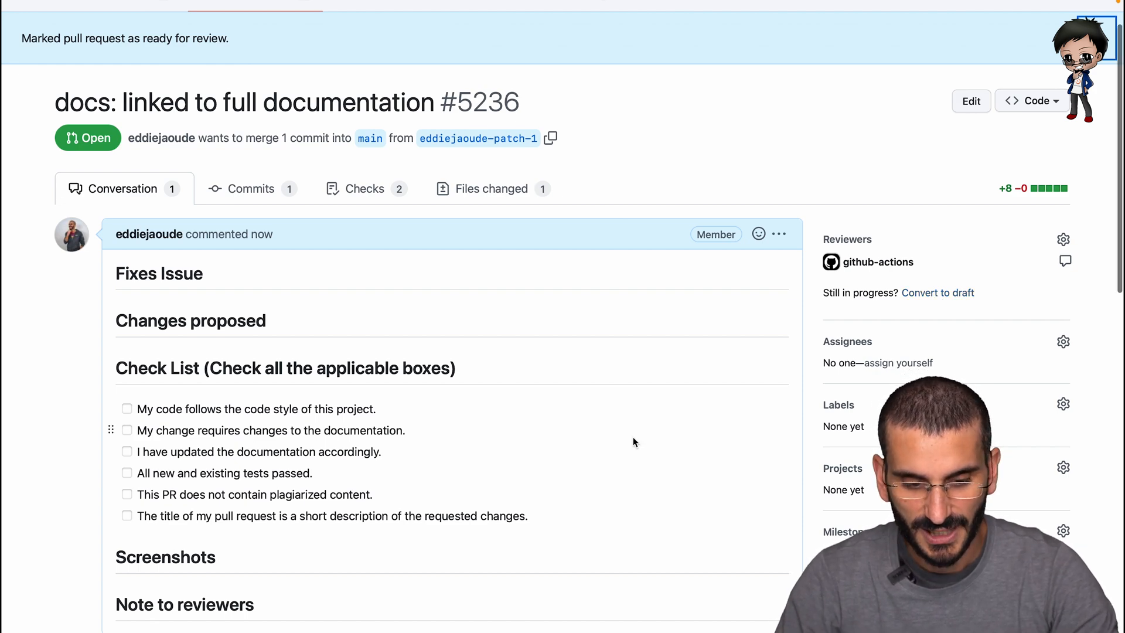
{"action": "scroll", "scroll_direction": "down", "scroll_amount": 3}
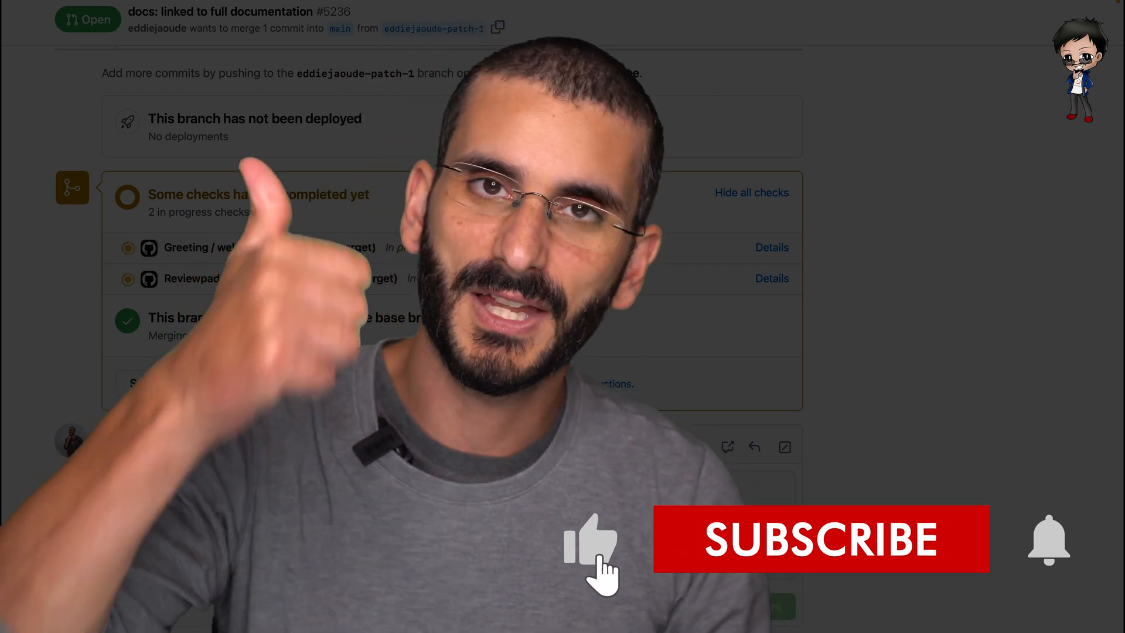
{"action": "left_click", "coordinate": [821, 539]}
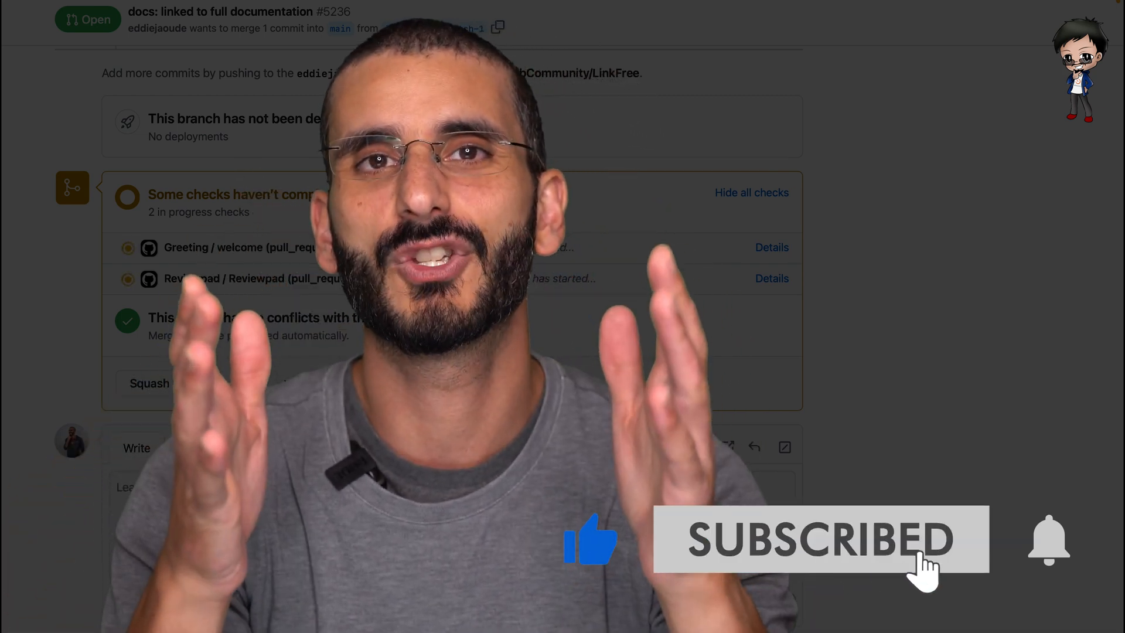